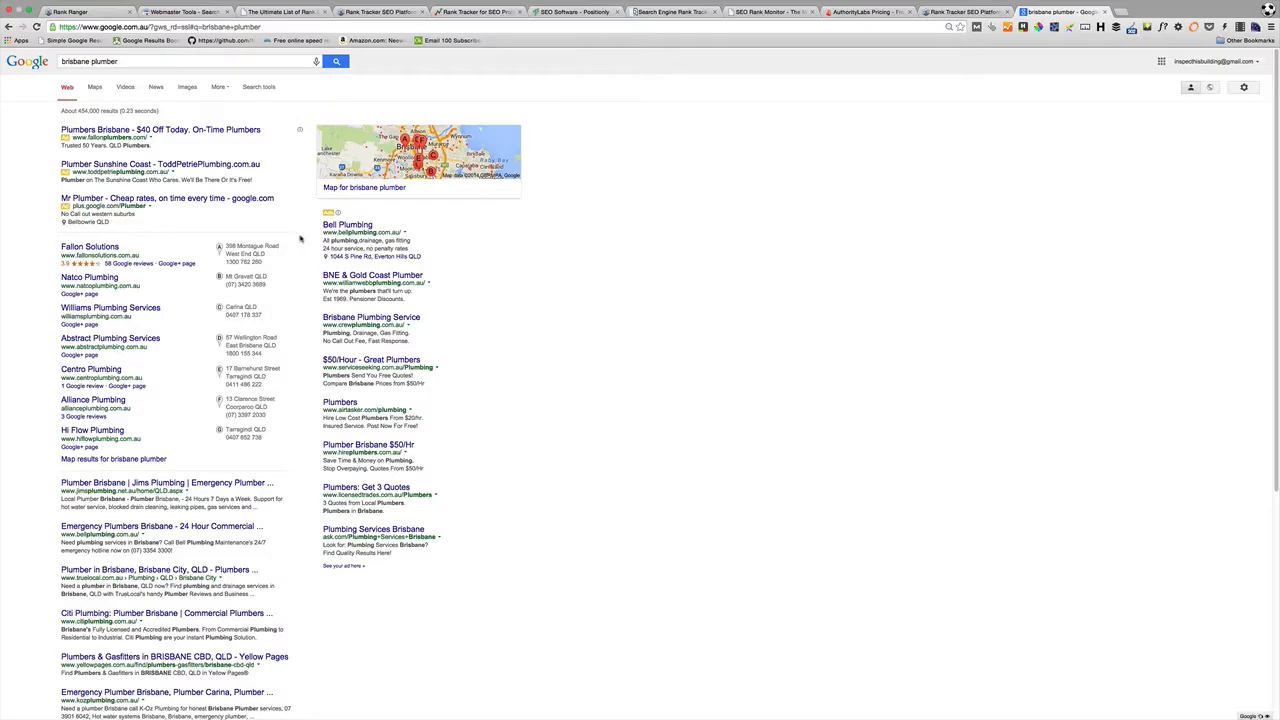
Change the search location to Sydney so the 'brisbane plumber' results and local listings refresh.
left_click(128, 60)
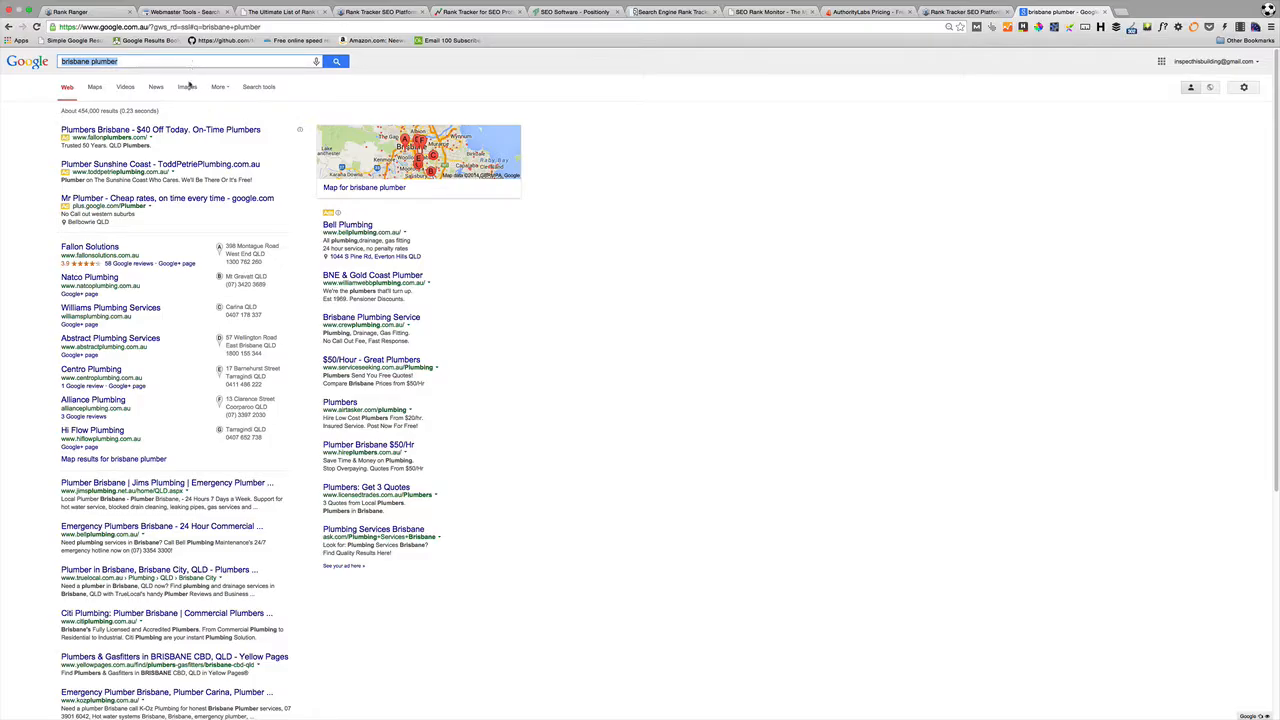
mouse_move(198, 276)
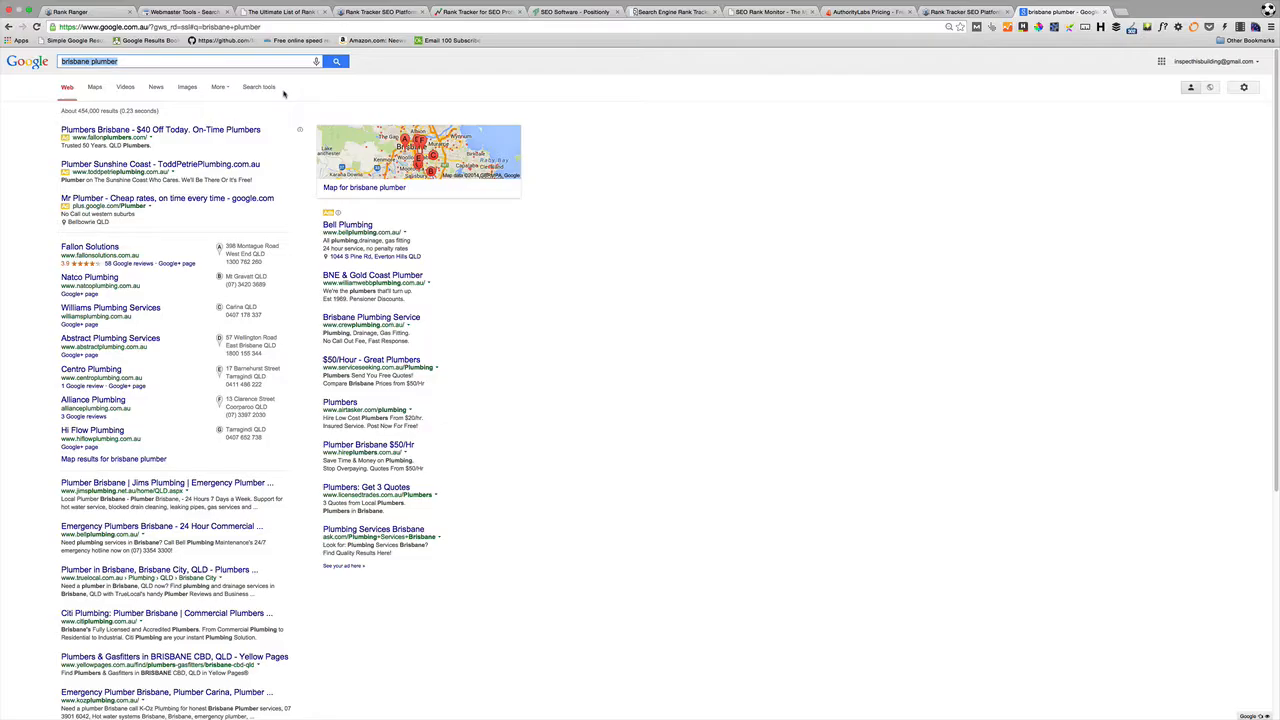
left_click(220, 108)
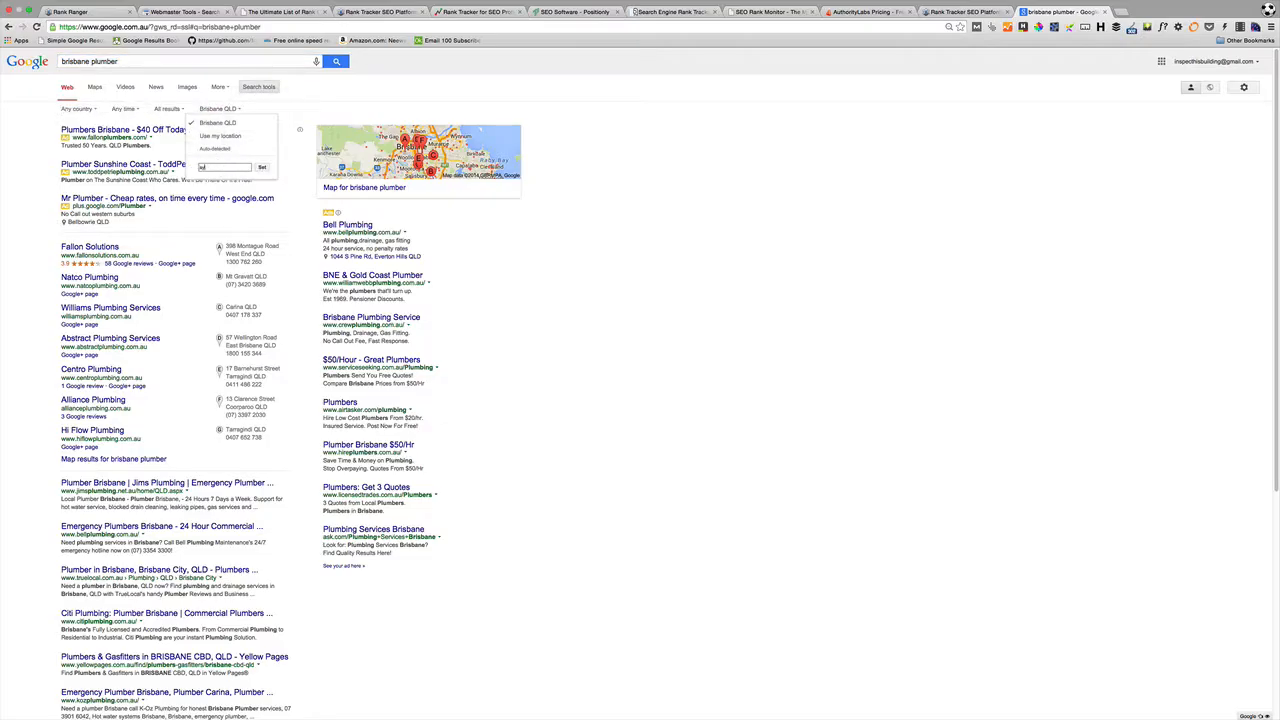
type("sydney")
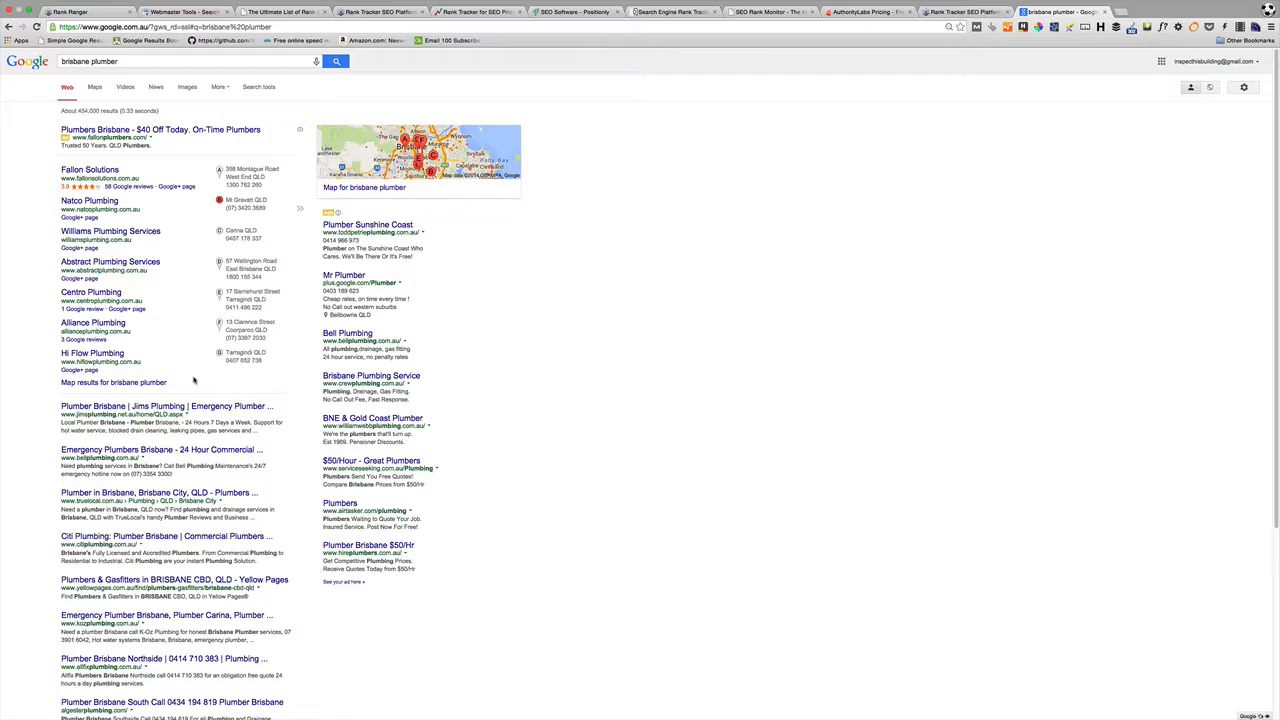
mouse_move(194, 482)
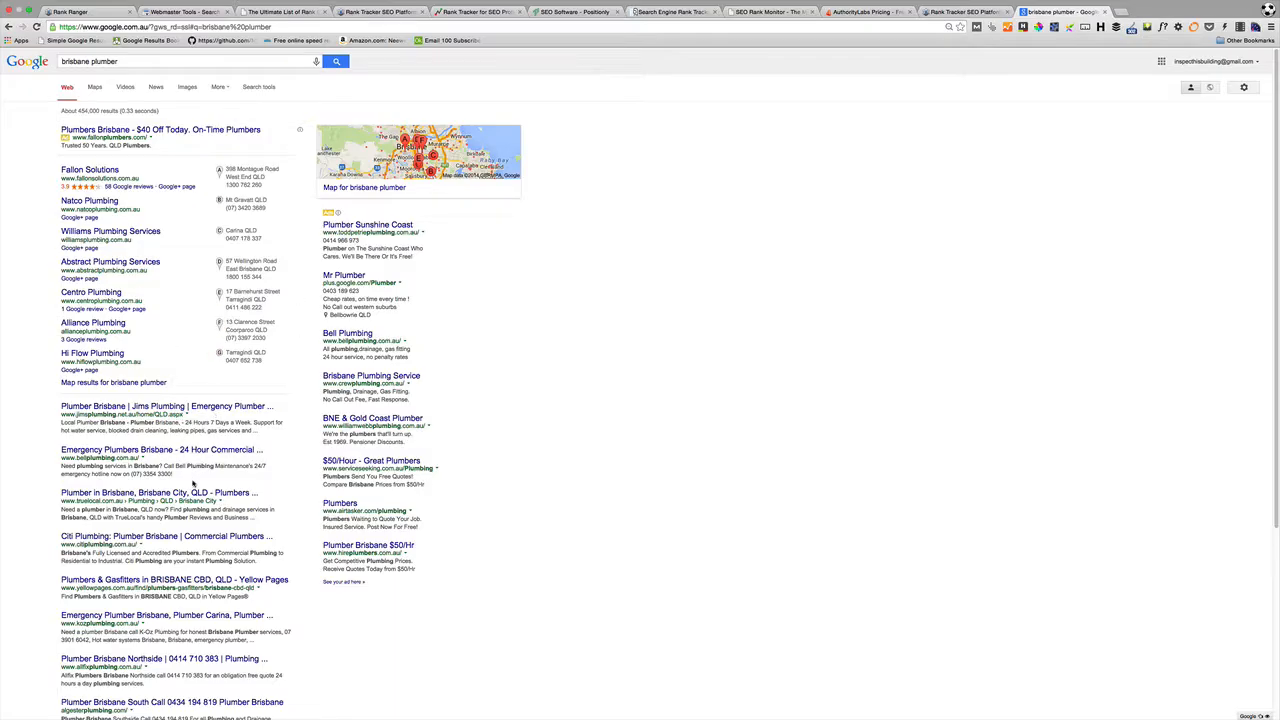
mouse_move(192, 484)
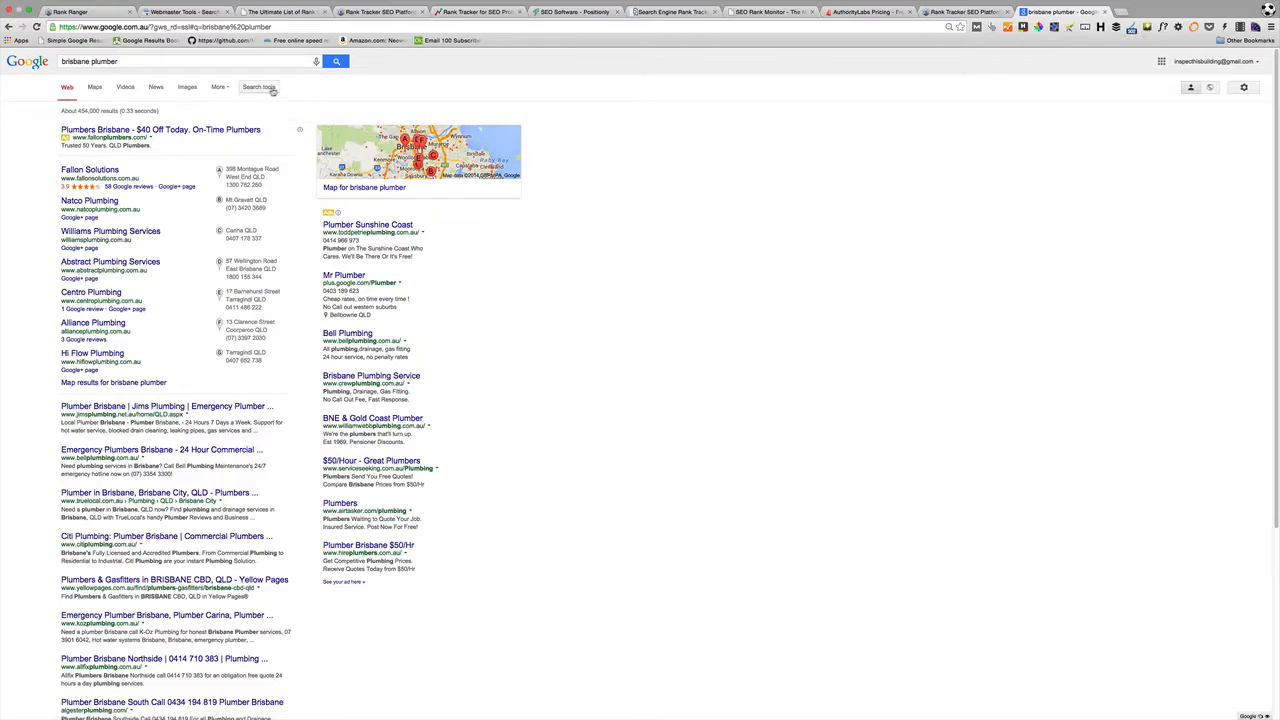
left_click(258, 88)
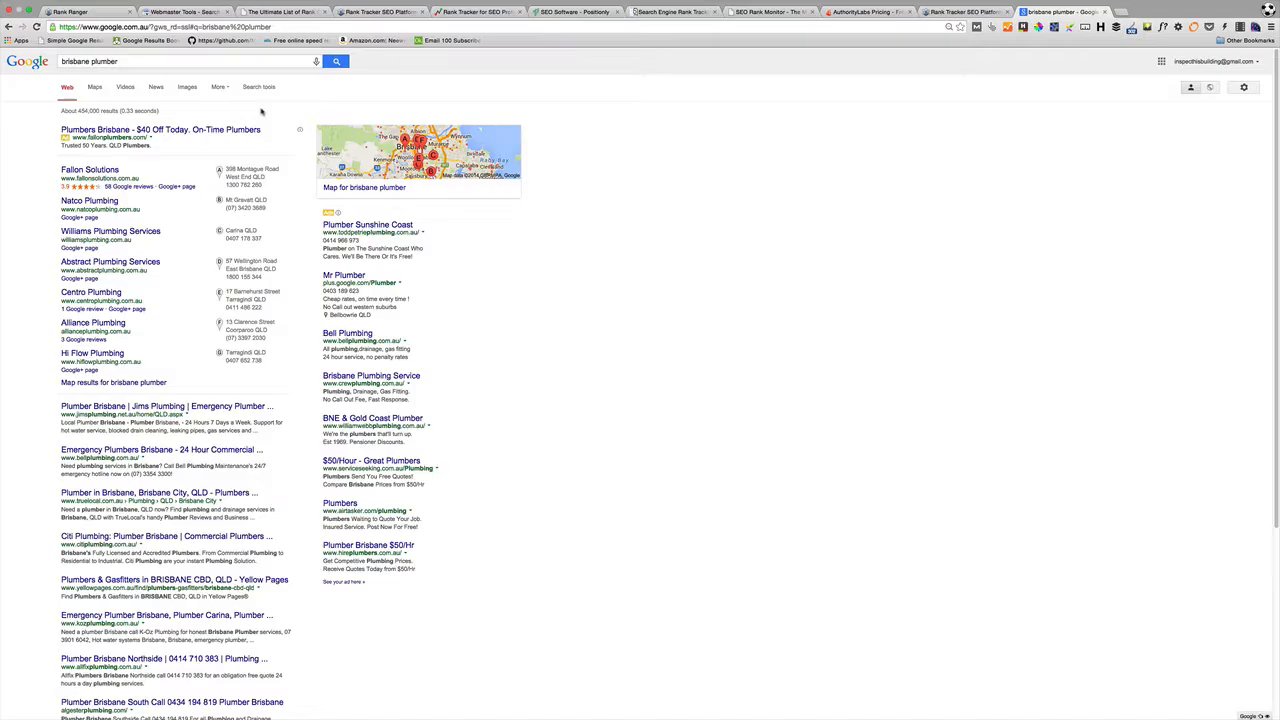
mouse_move(266, 112)
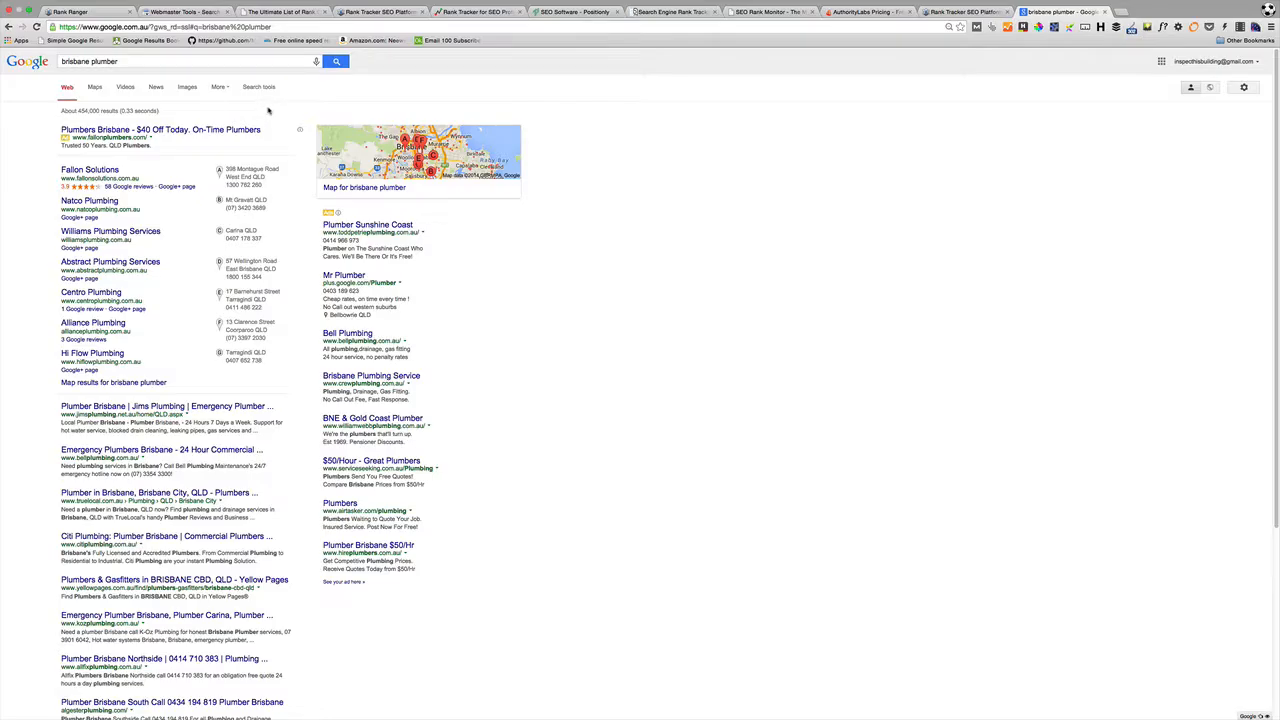
mouse_move(314, 88)
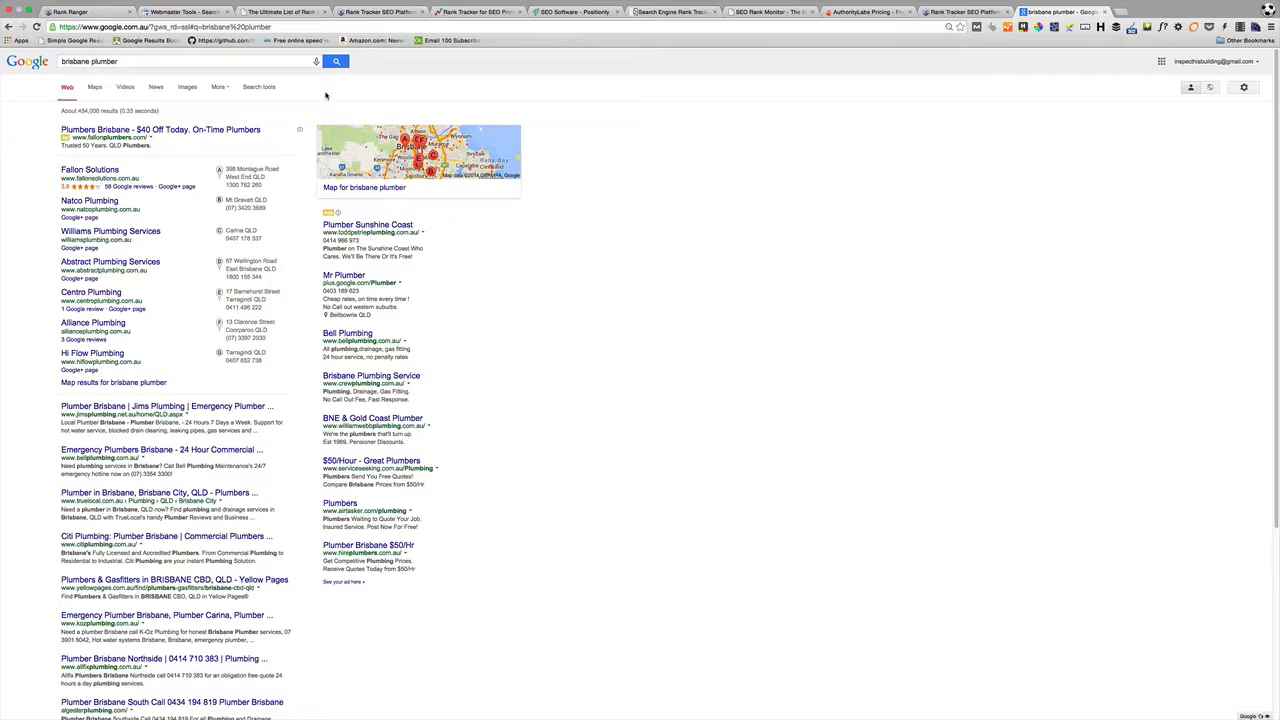
Show the Search Traffic > Search Queries report and scroll through the queries table.
left_click(184, 12)
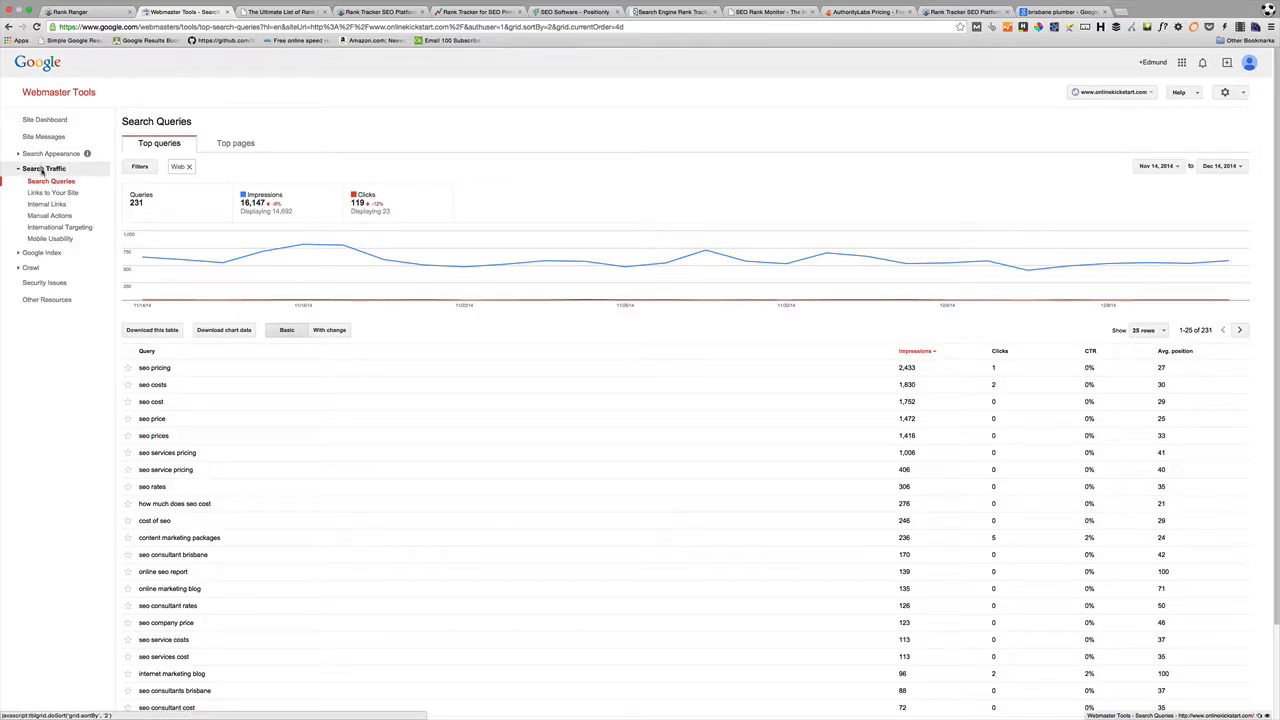
left_click(52, 180)
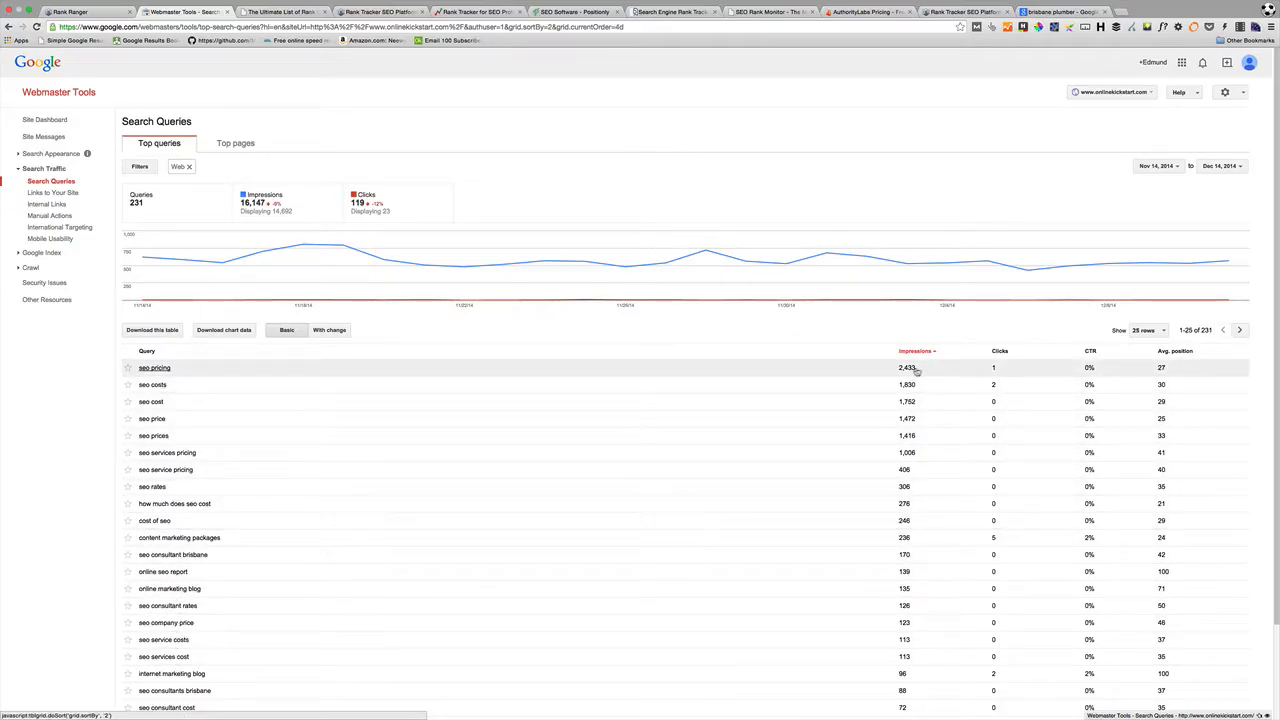
mouse_move(990, 468)
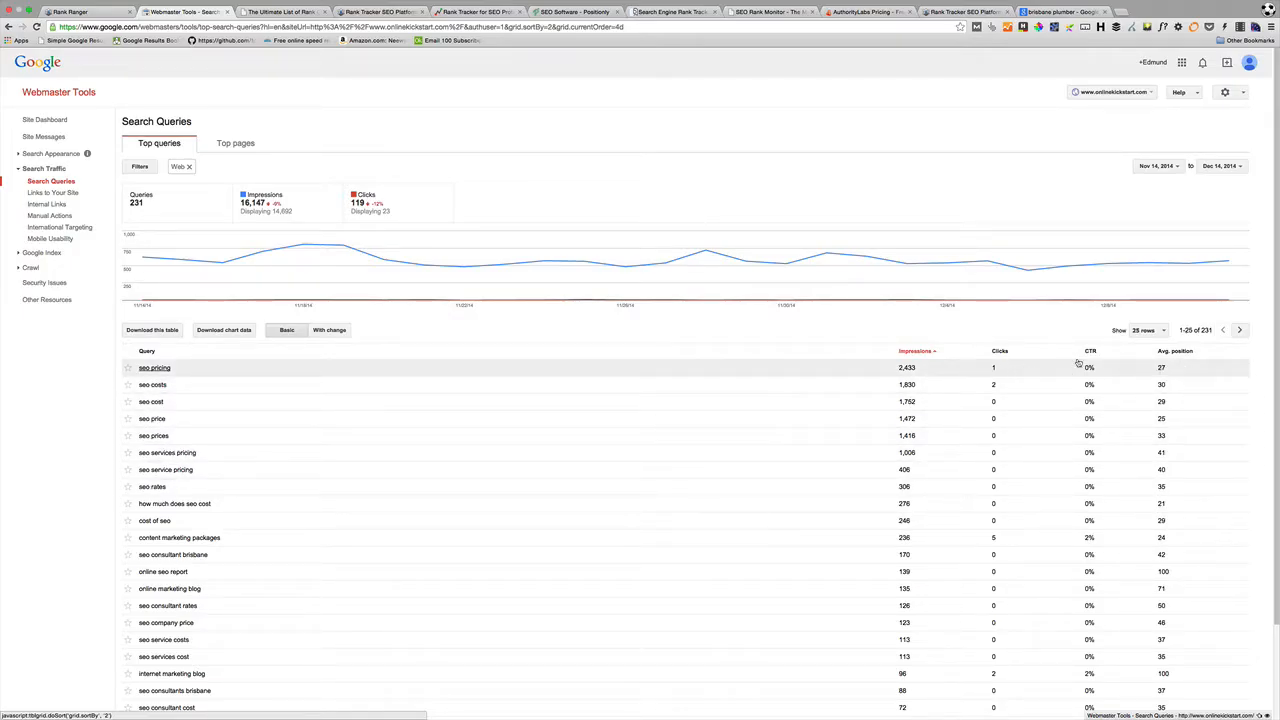
mouse_move(1164, 356)
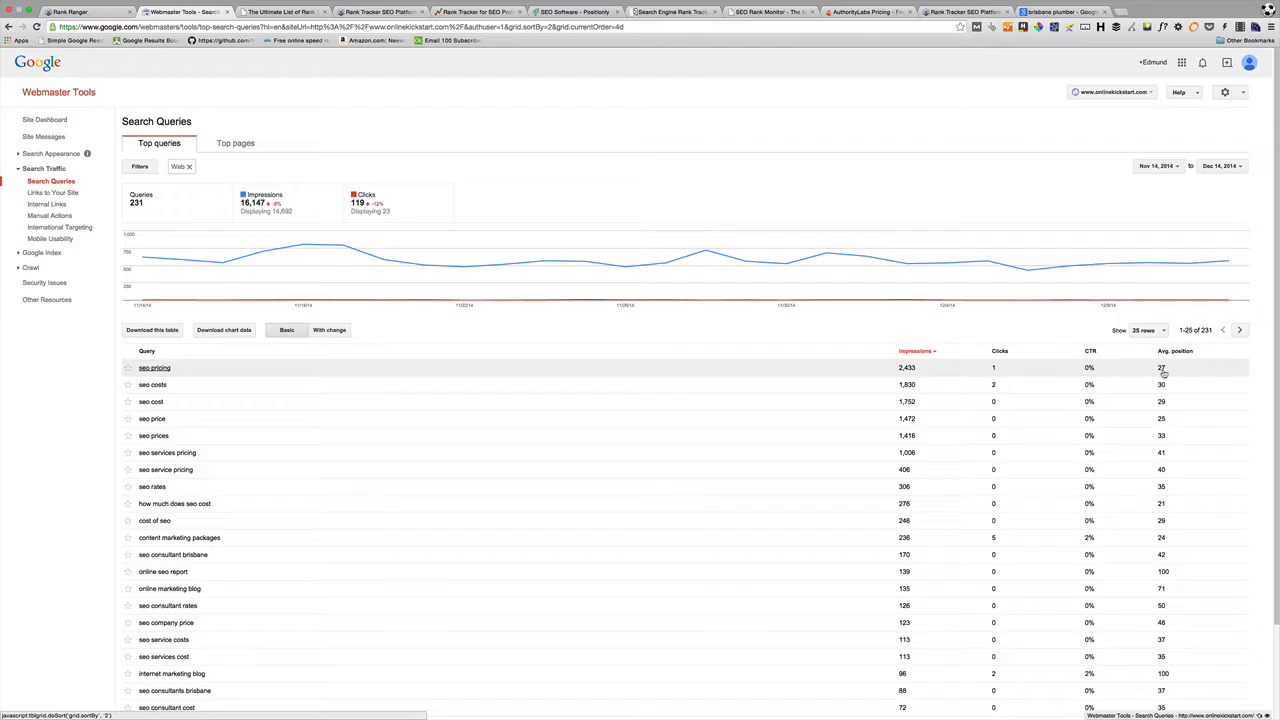
scroll("down", 3)
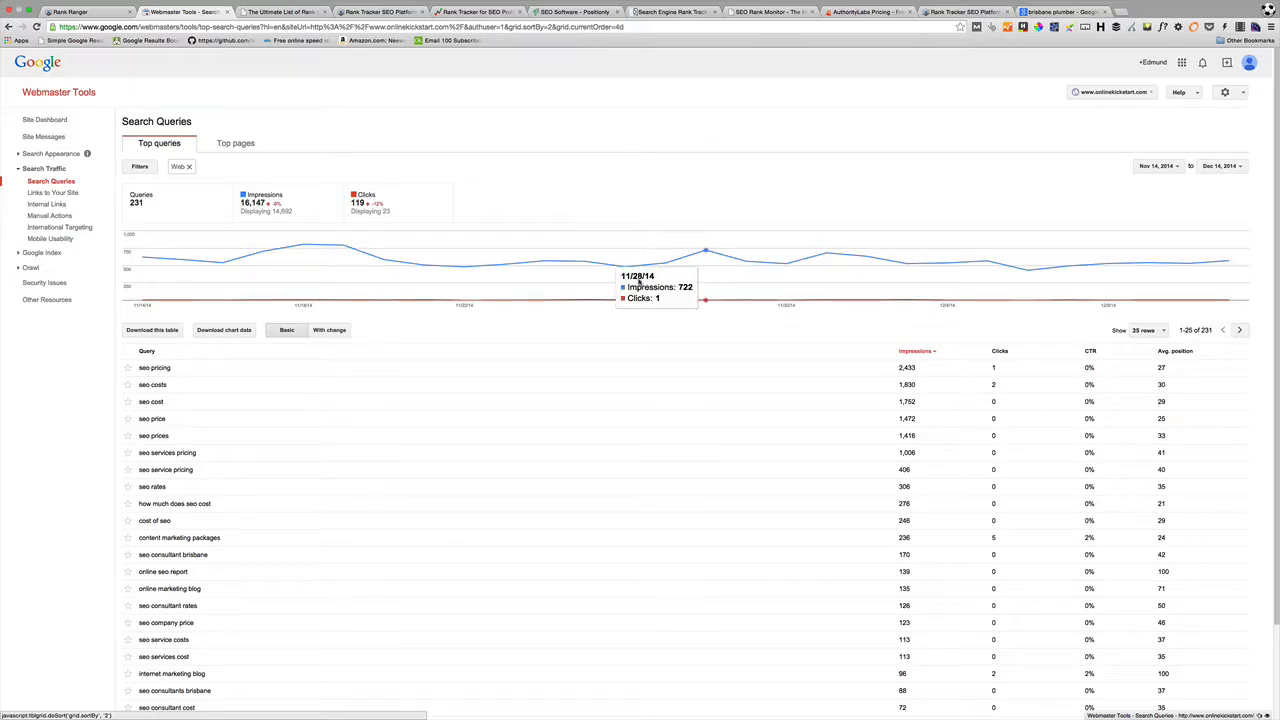
mouse_move(612, 212)
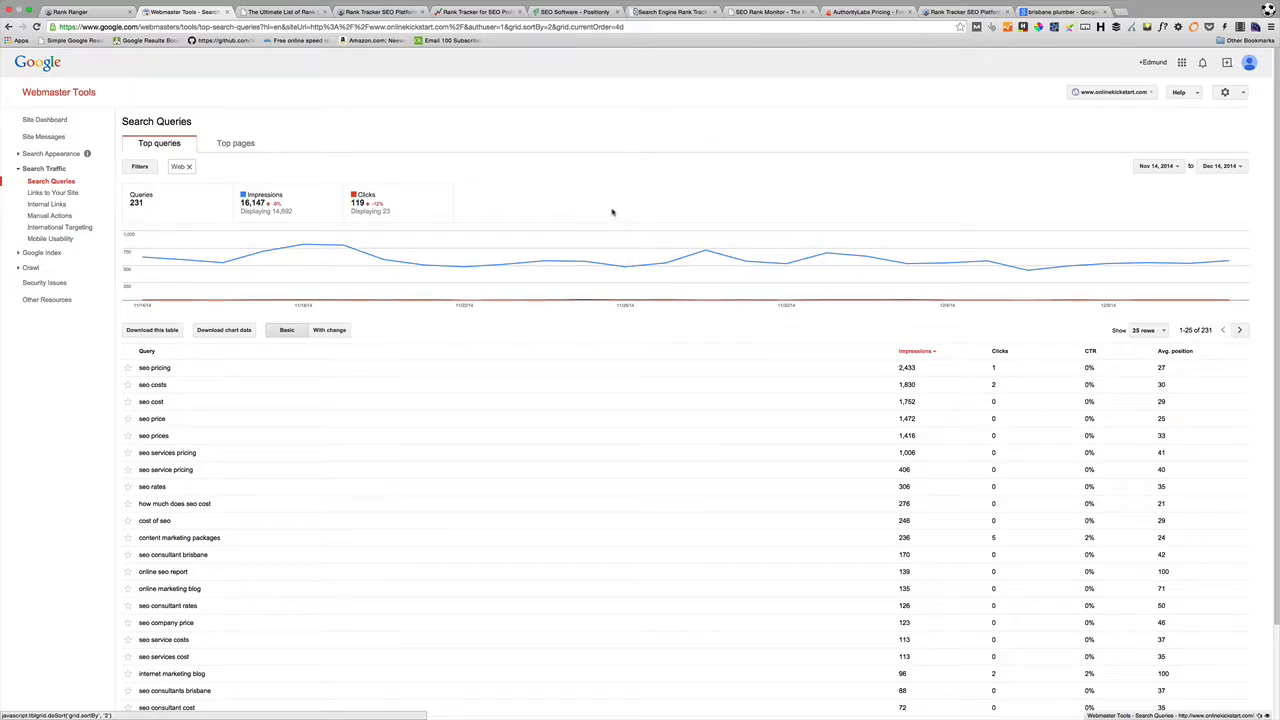
mouse_move(624, 212)
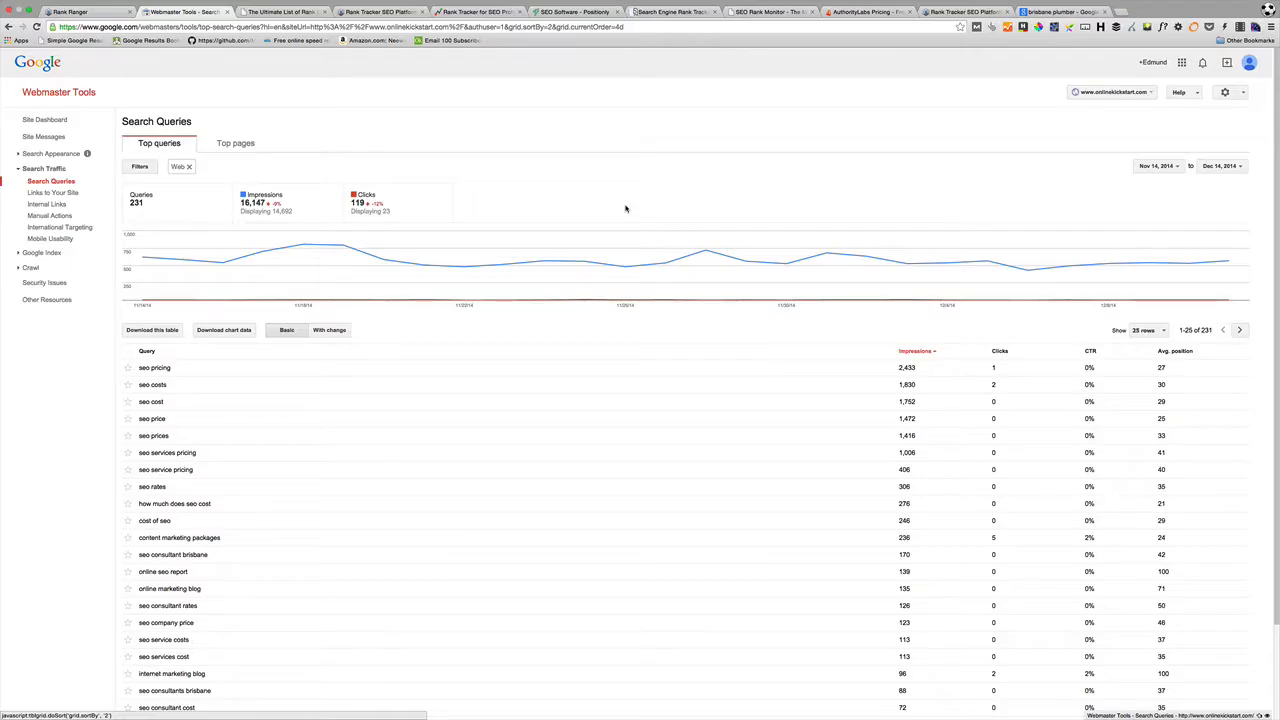
mouse_move(544, 150)
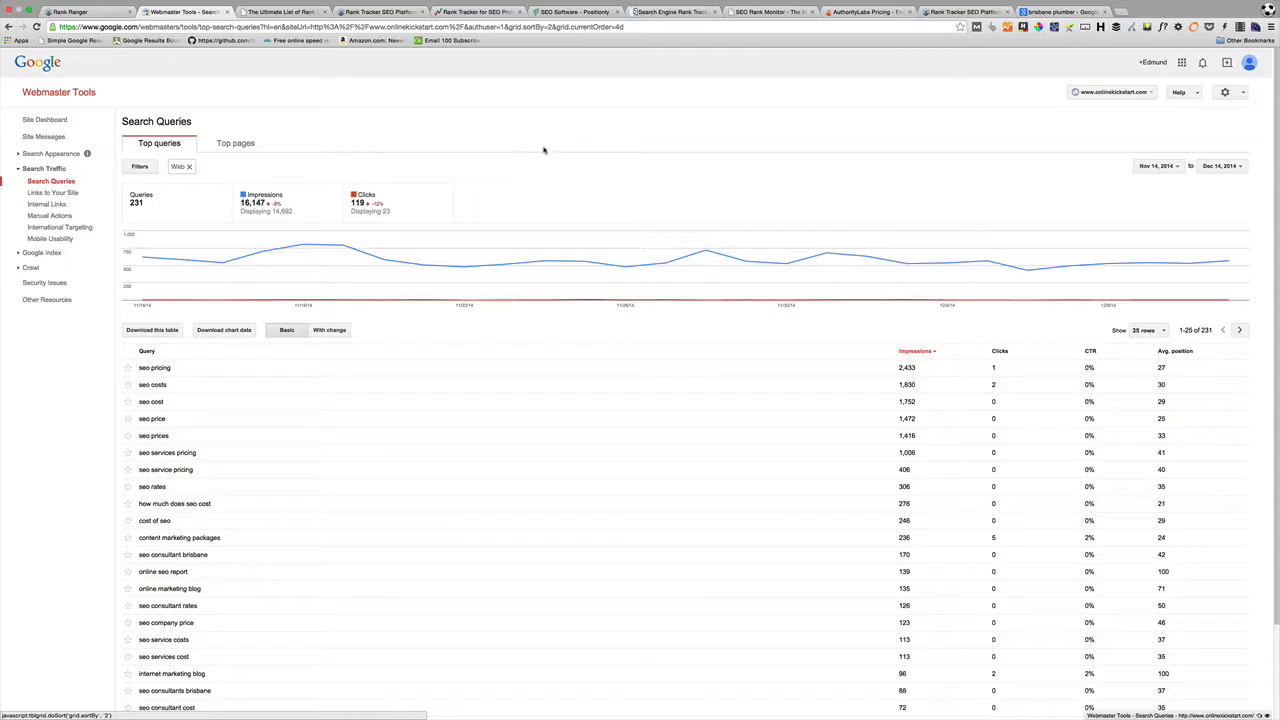
Go to the Rank Ranger site and enter My Account to reach the welcome page.
left_click(380, 12)
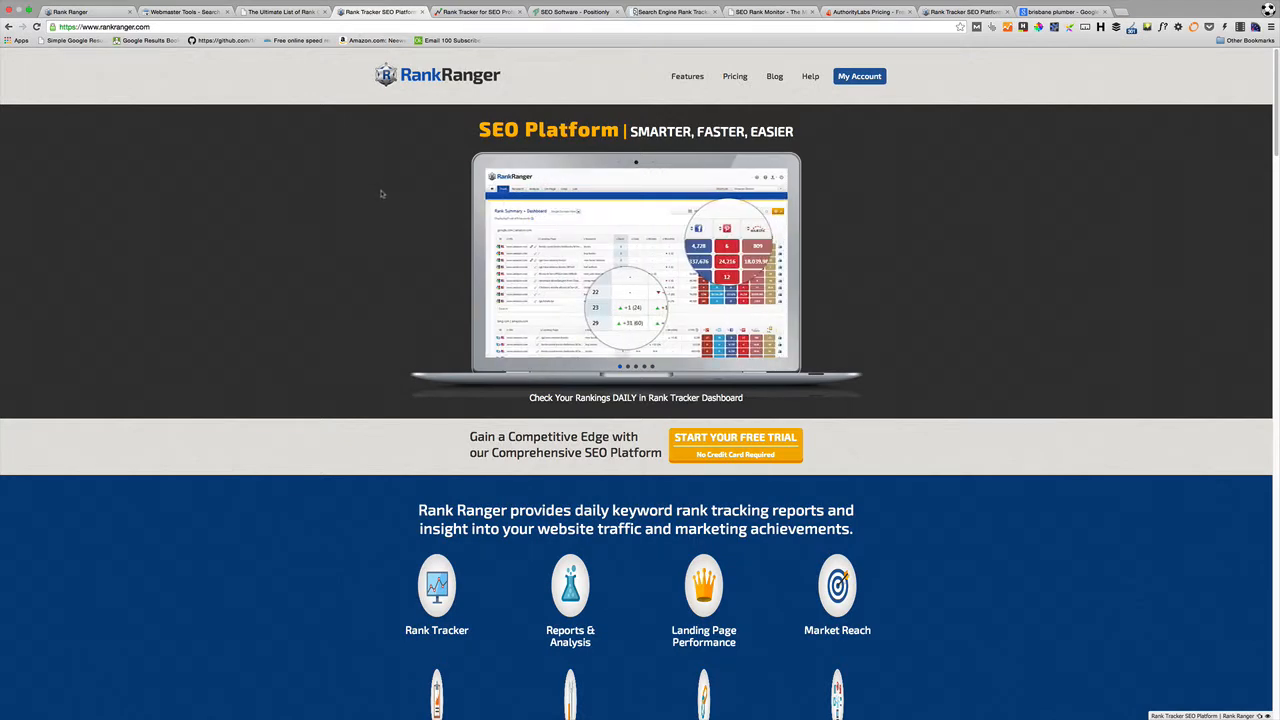
left_click(860, 76)
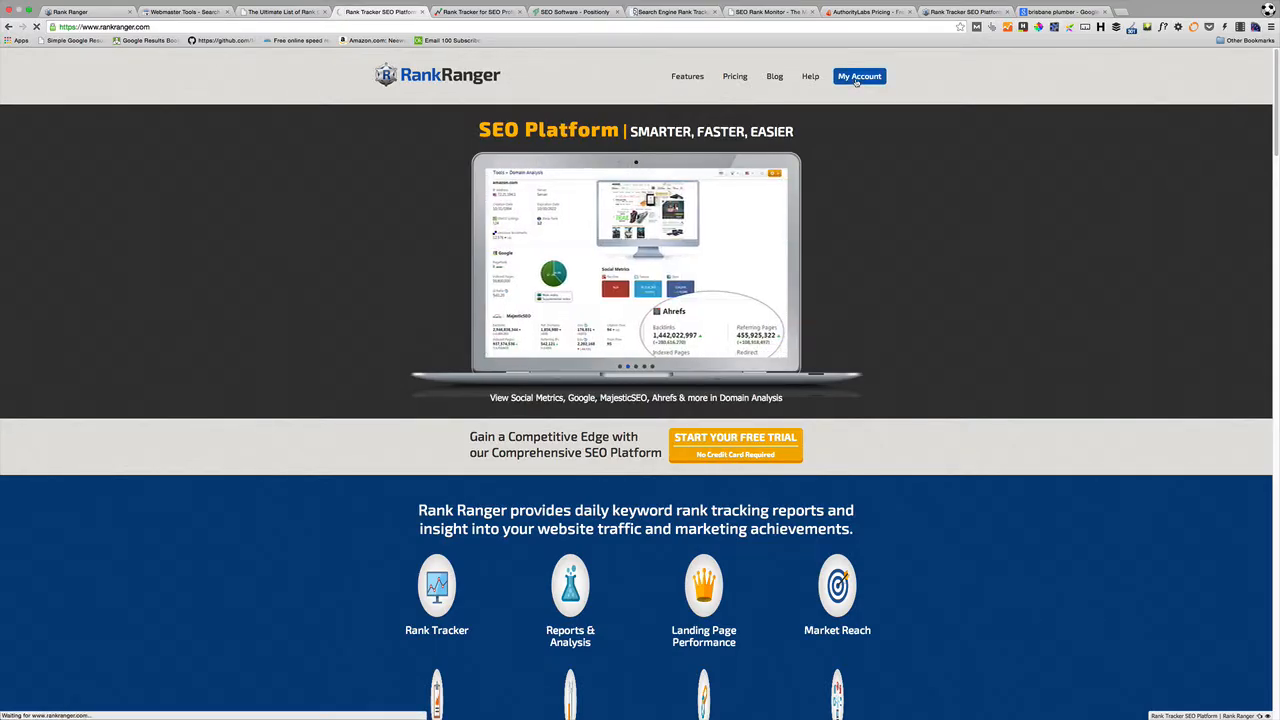
left_click(858, 76)
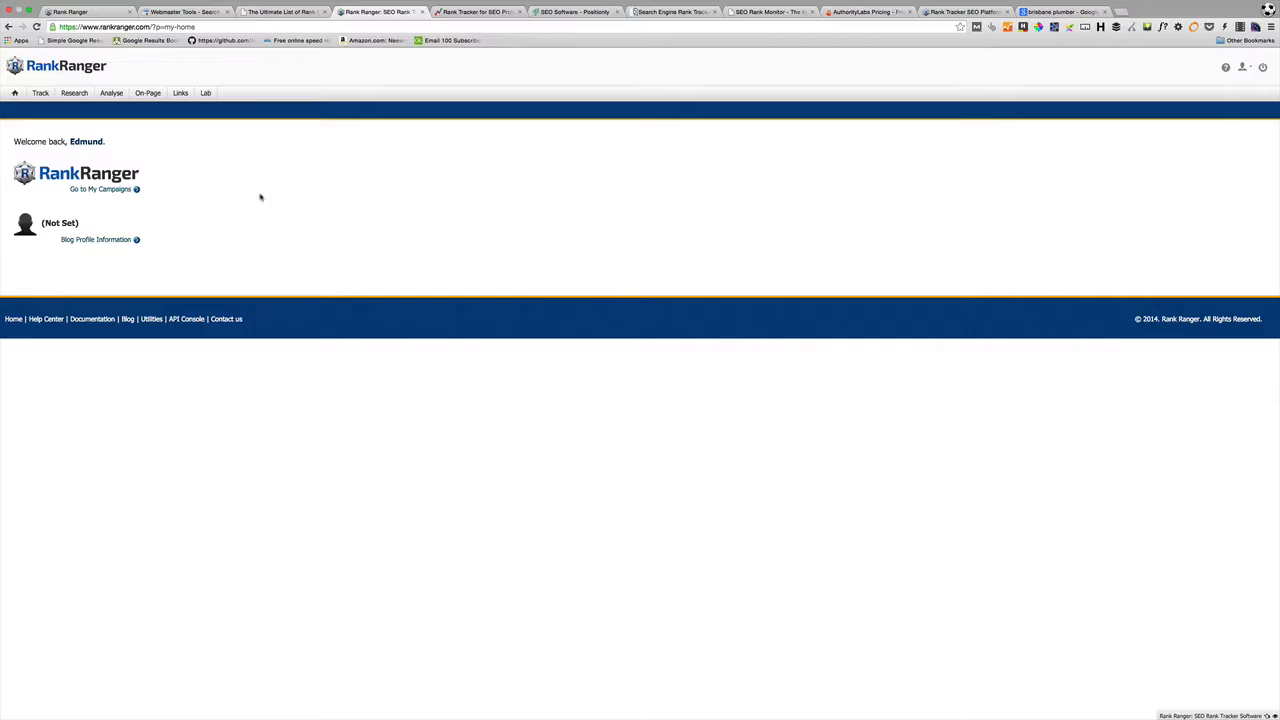
Enter My Campaigns and choose the Weekly Snapshot tracking report.
left_click(40, 92)
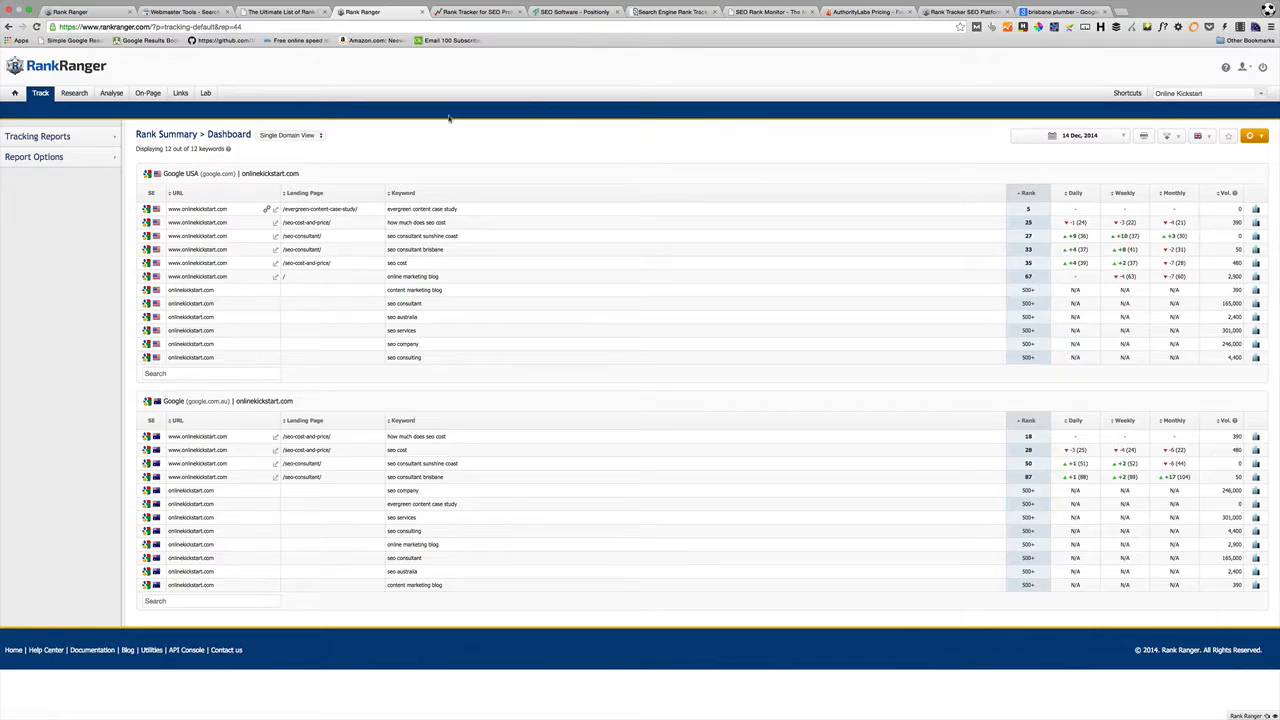
mouse_move(132, 166)
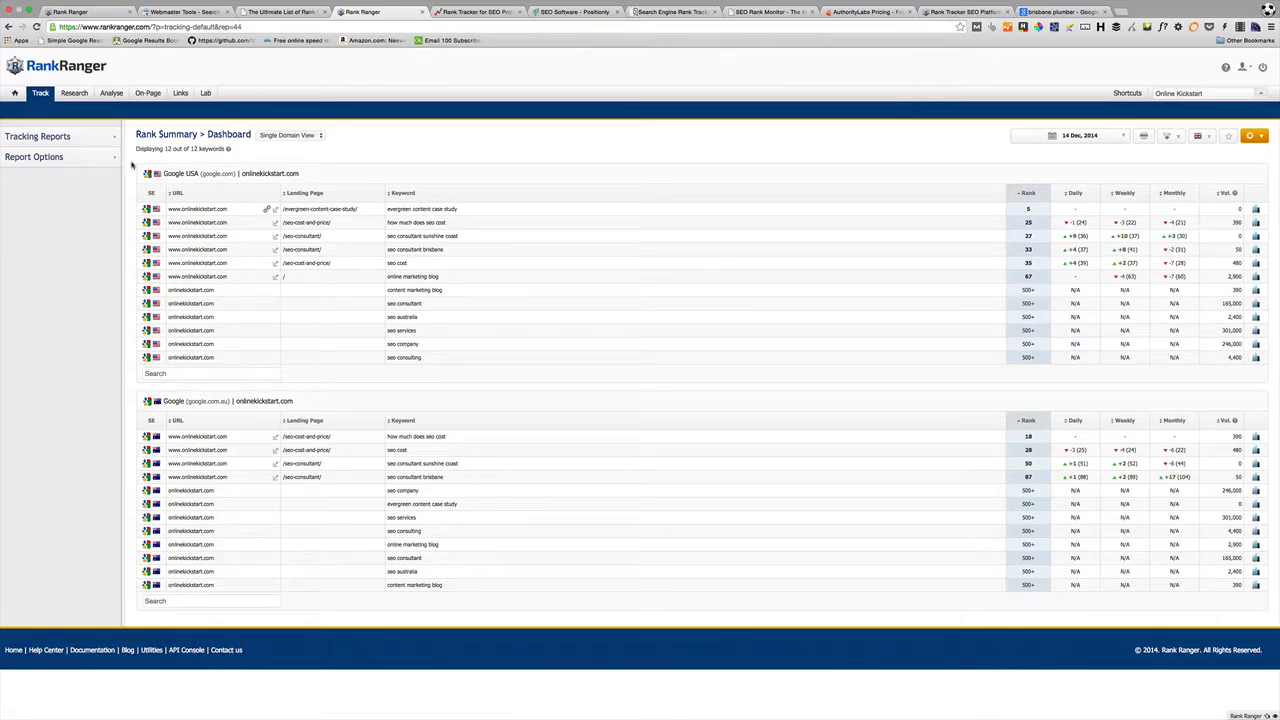
left_click(38, 136)
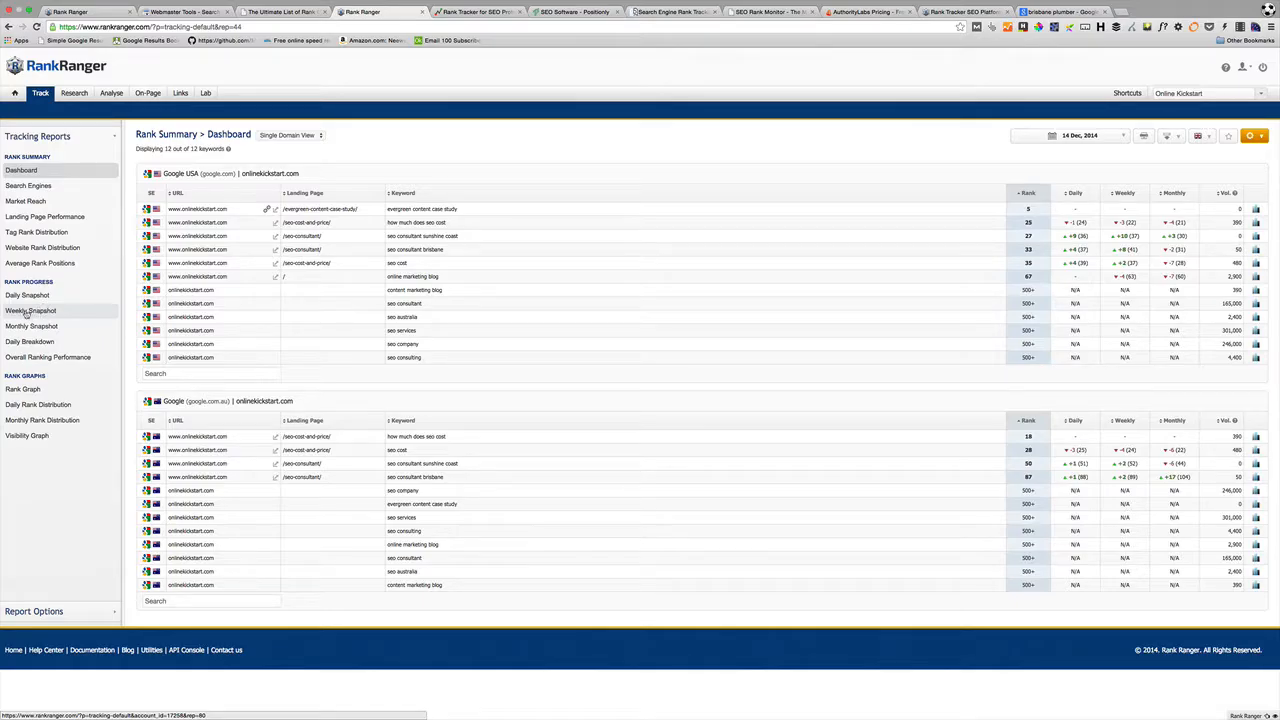
left_click(30, 310)
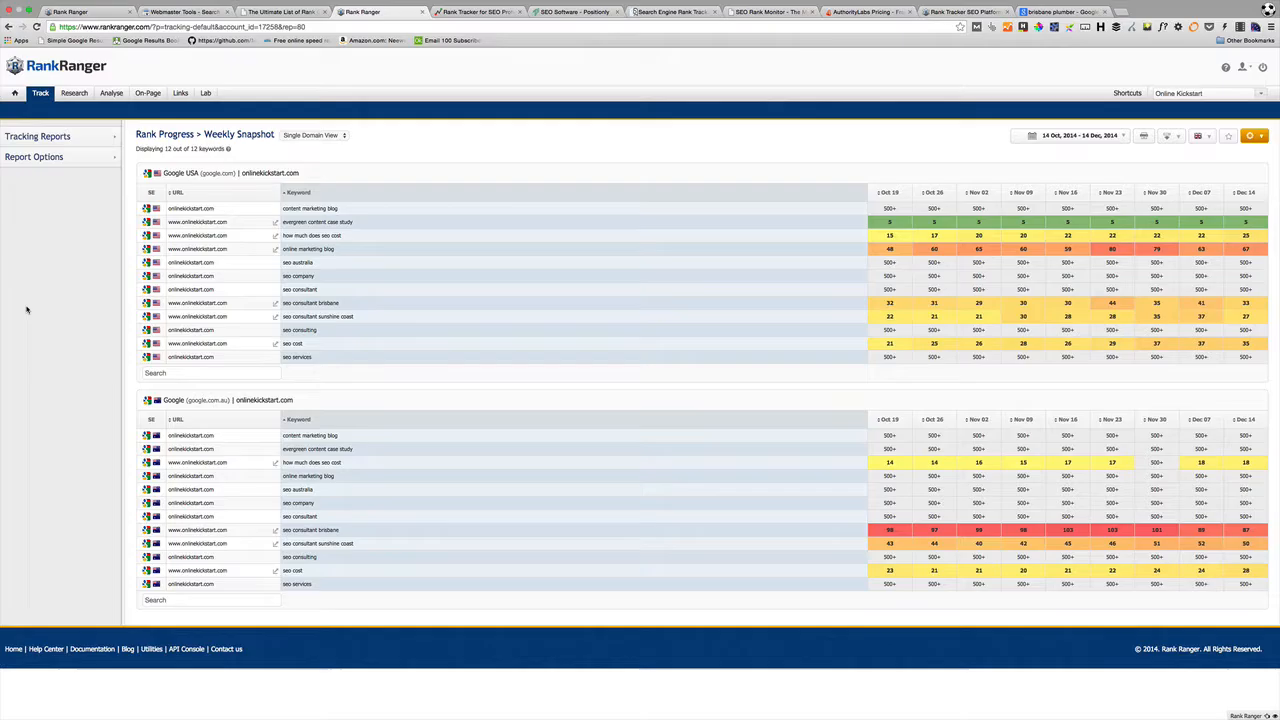
mouse_move(676, 228)
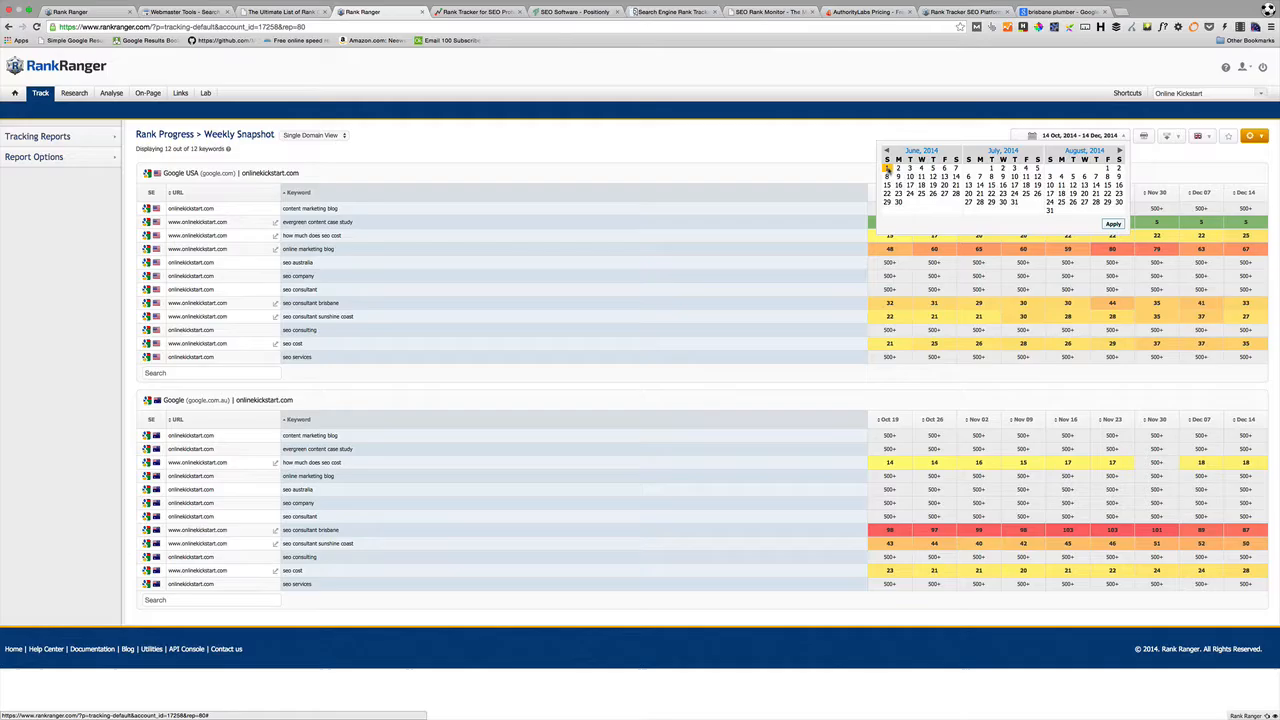
Set the report date range to 1 June – 14 December 2014 and apply it.
left_click(1120, 150)
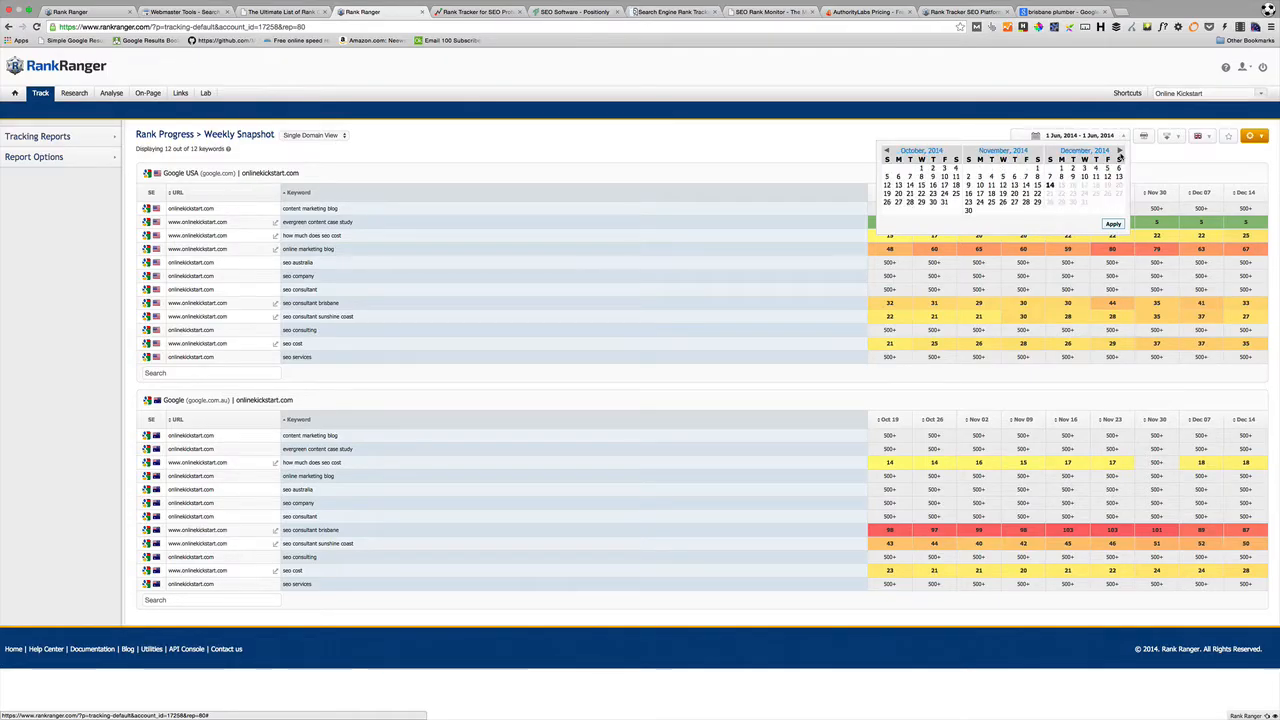
left_click(1048, 184)
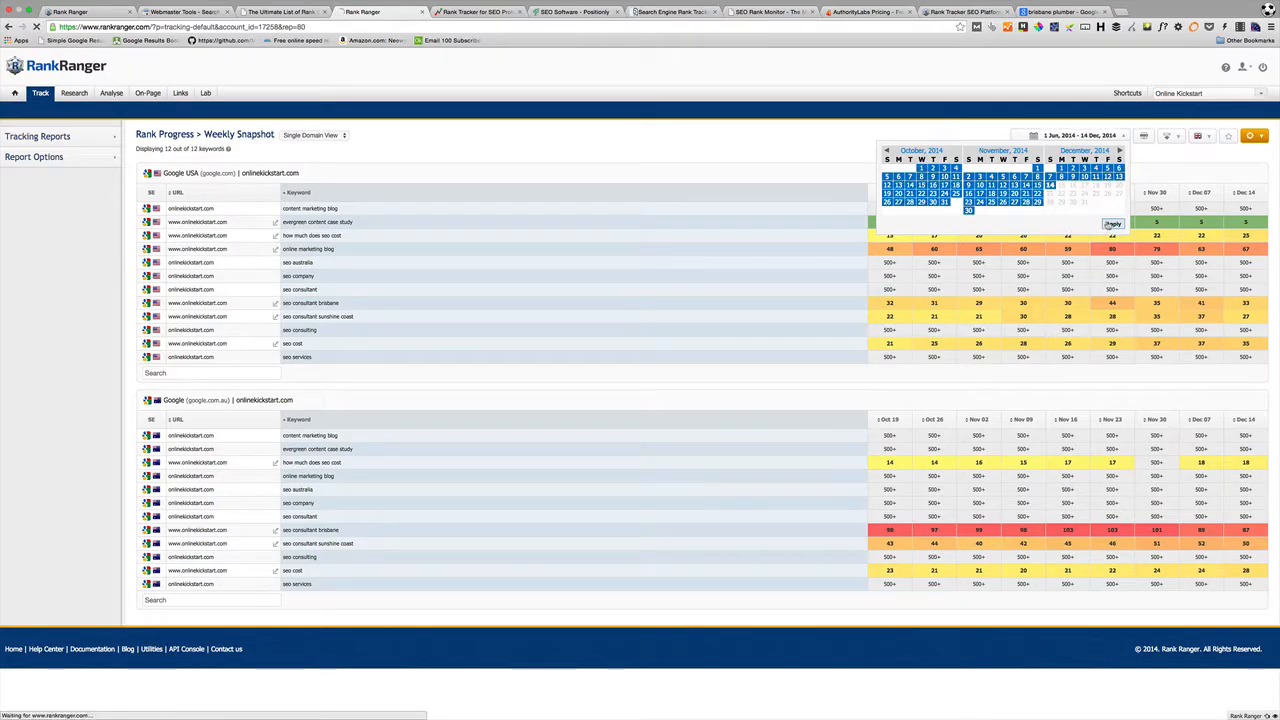
left_click(1112, 224)
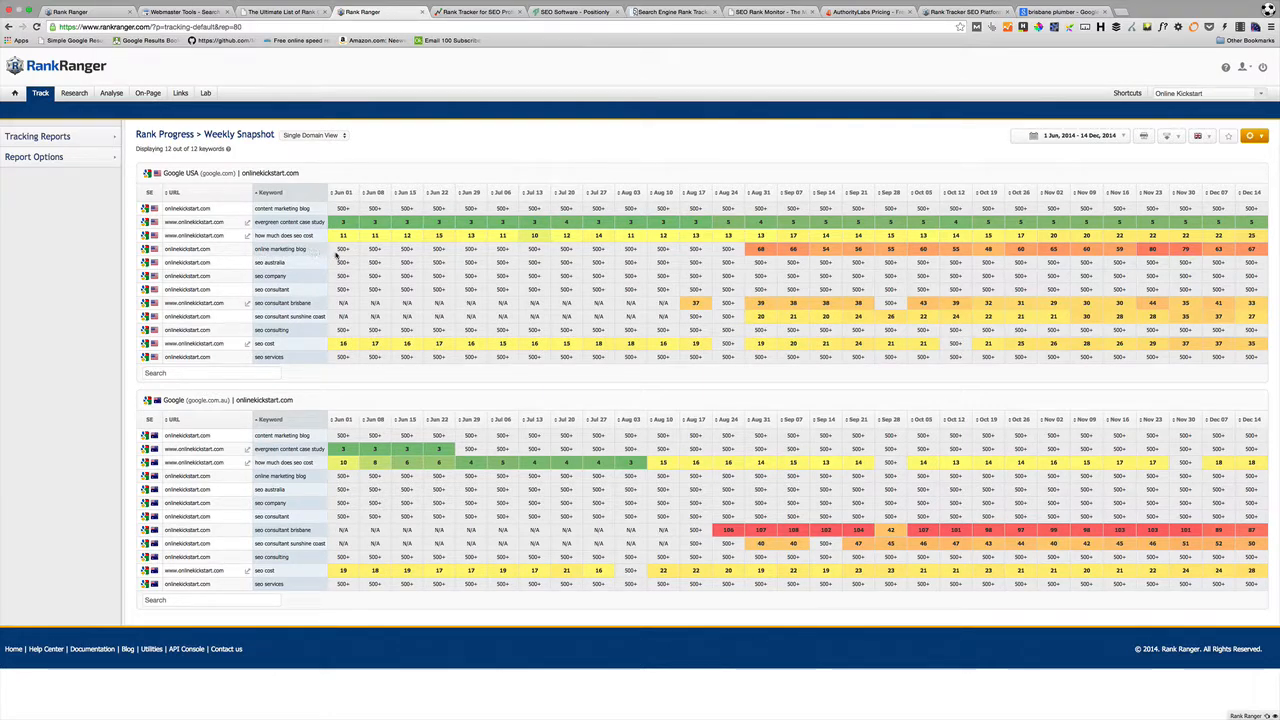
mouse_move(676, 256)
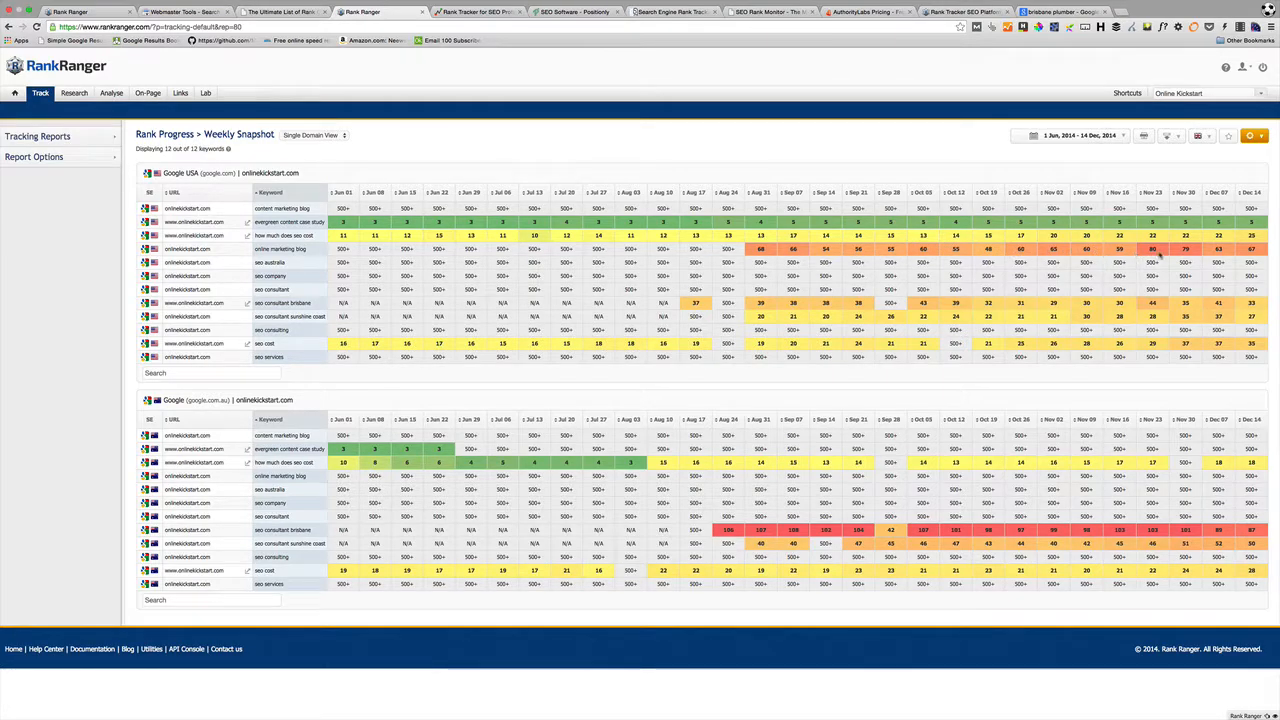
mouse_move(810, 228)
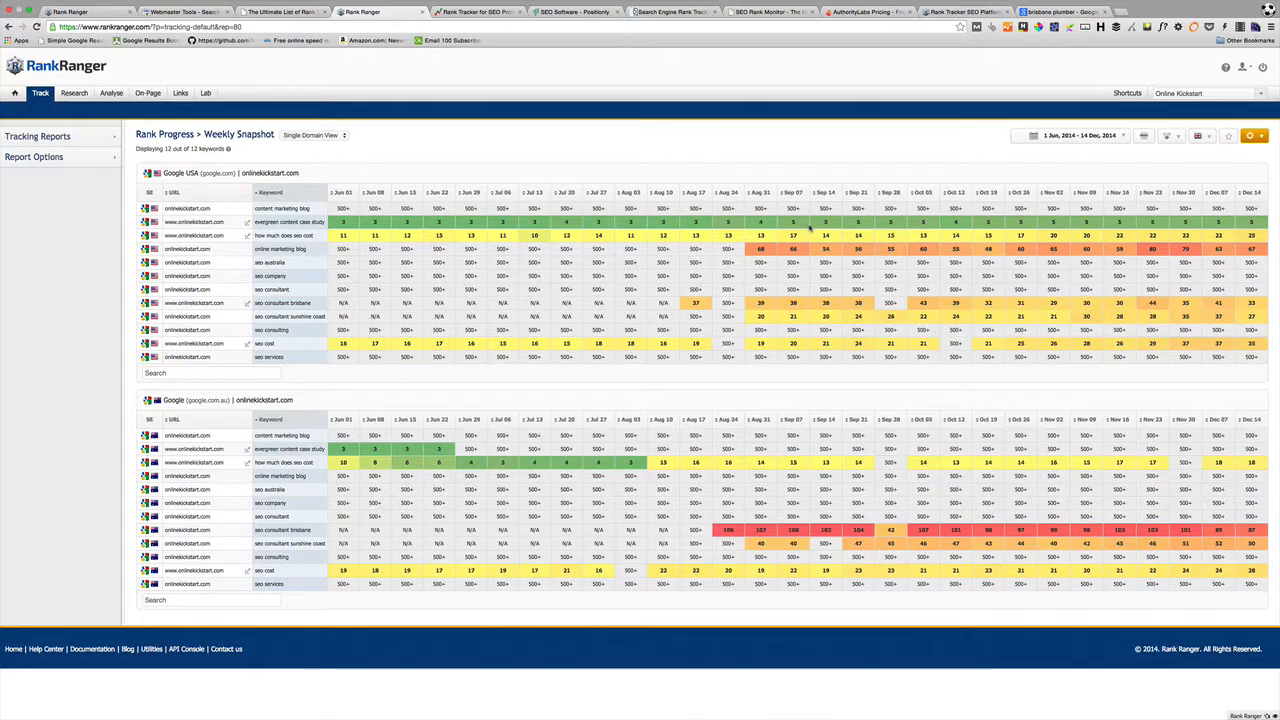
mouse_move(742, 144)
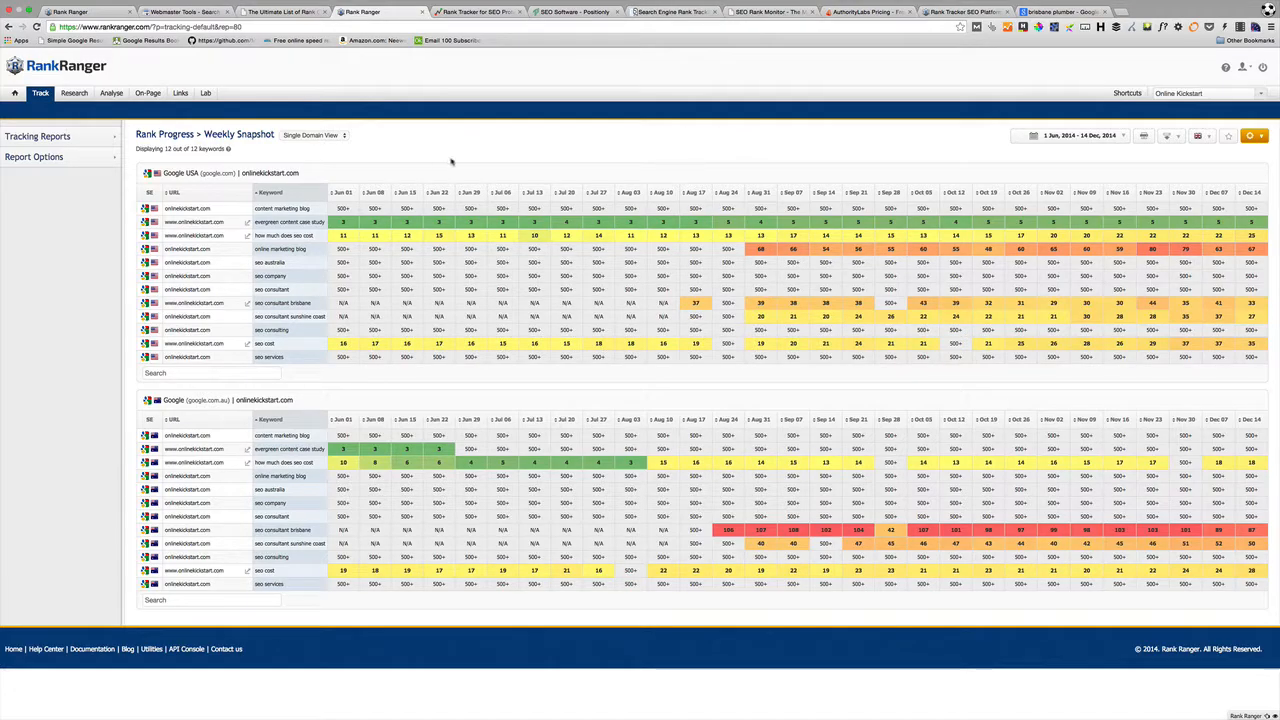
Expand the Tracking Reports list, then move to the evolvingSEO rank checkers article.
left_click(36, 136)
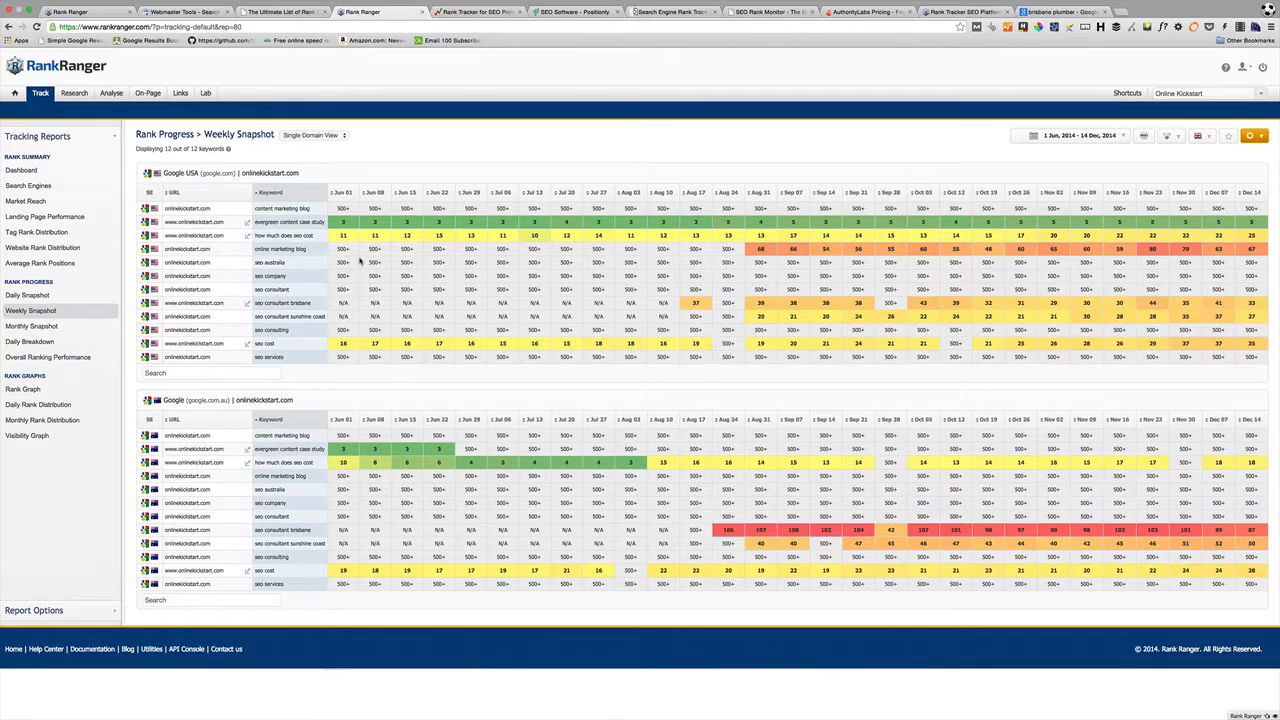
mouse_move(384, 220)
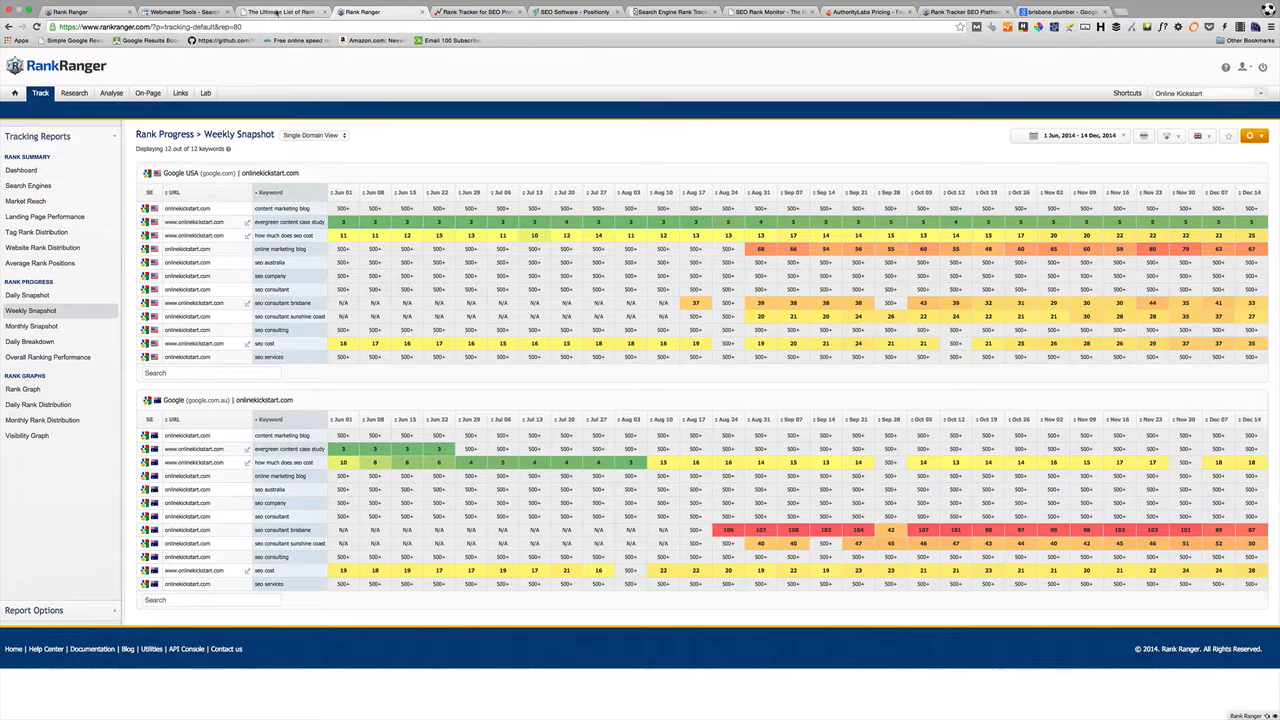
left_click(284, 12)
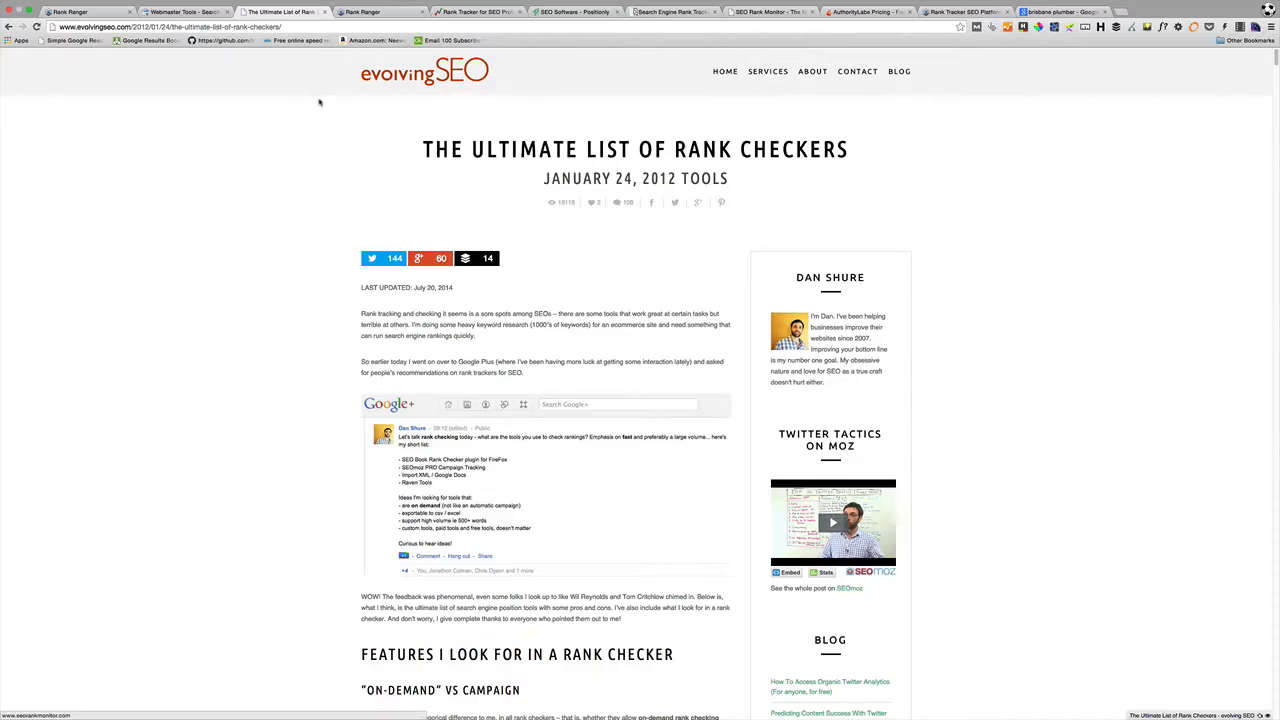
double_click(830, 276)
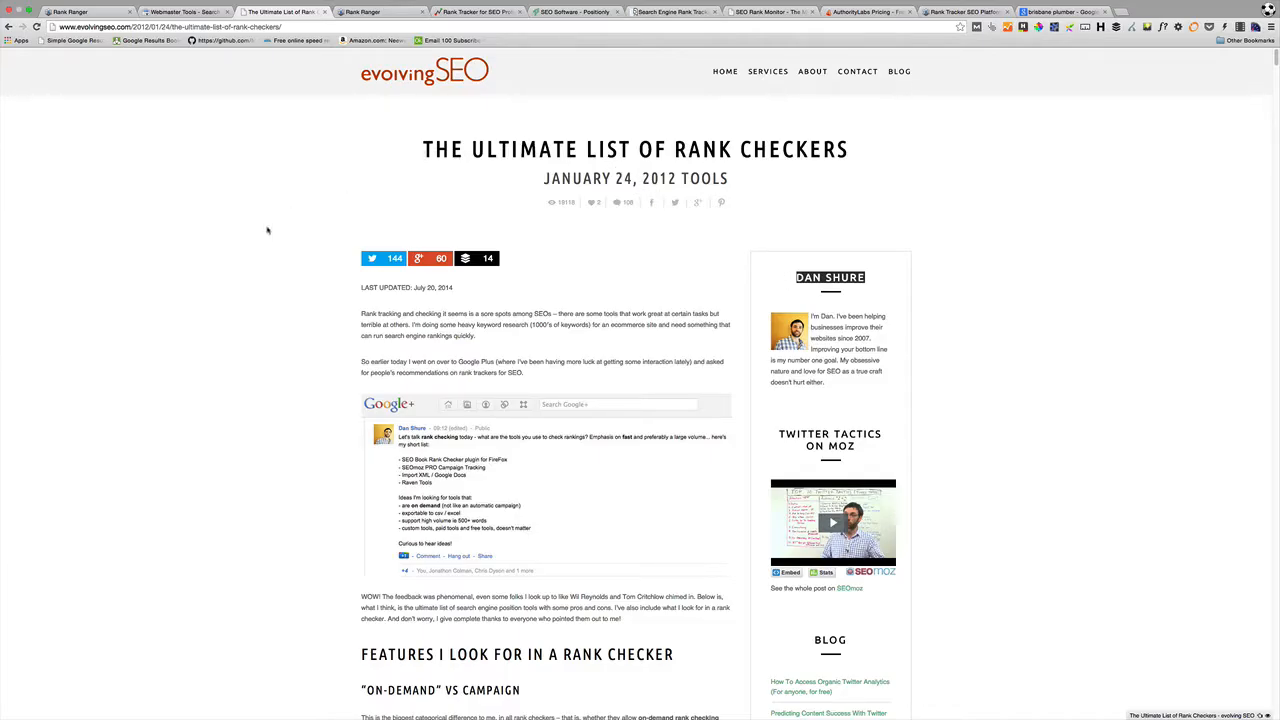
mouse_move(270, 220)
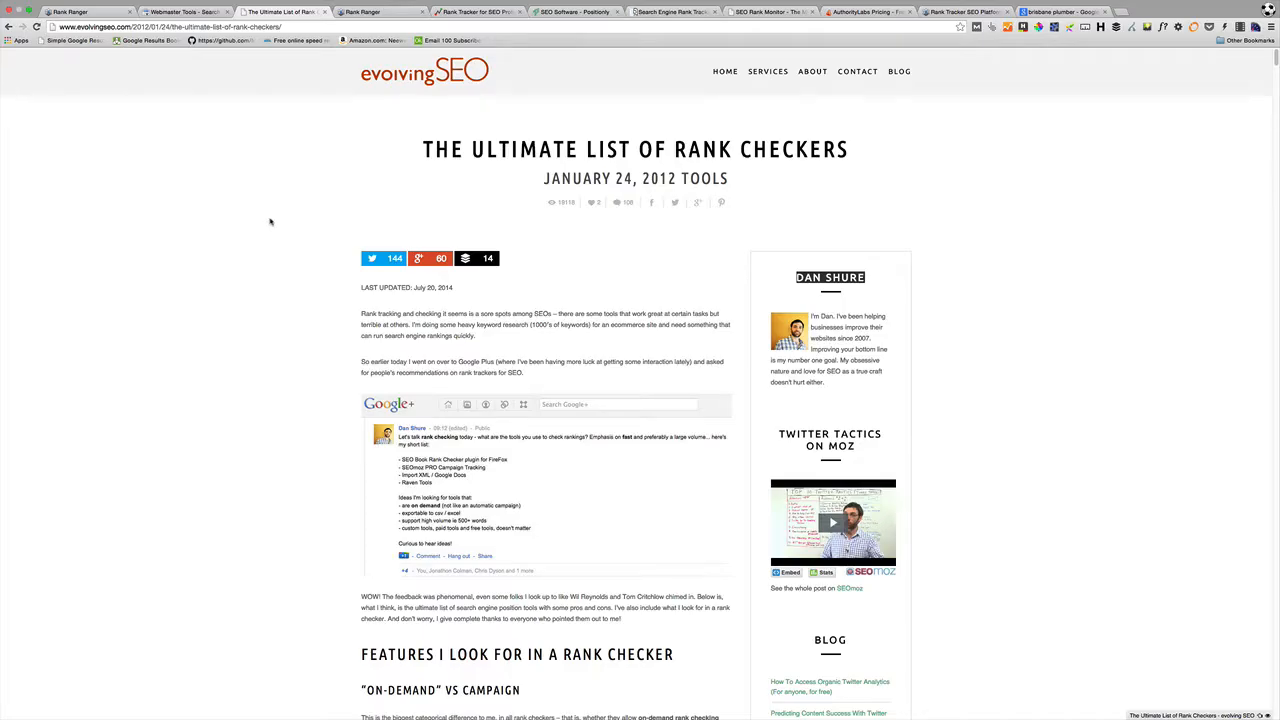
Scroll through the evolvingSEO list of rank checker tools.
scroll("down", 3)
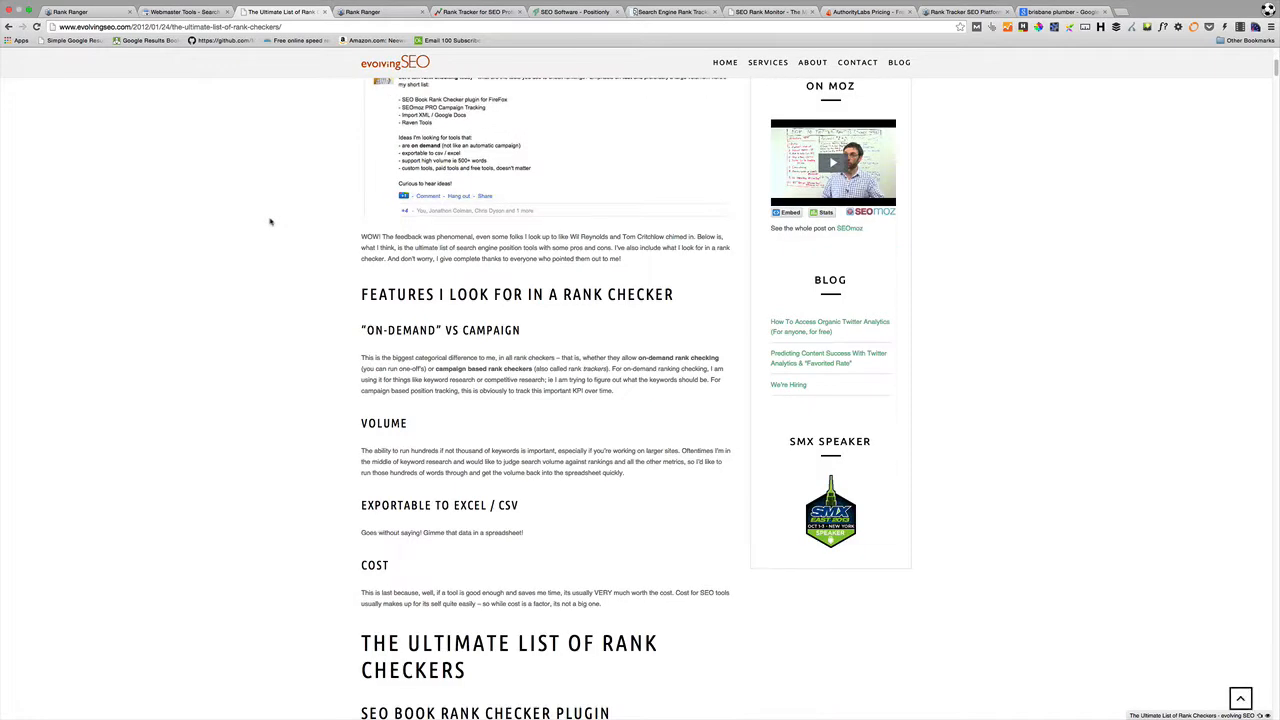
scroll("down", 3)
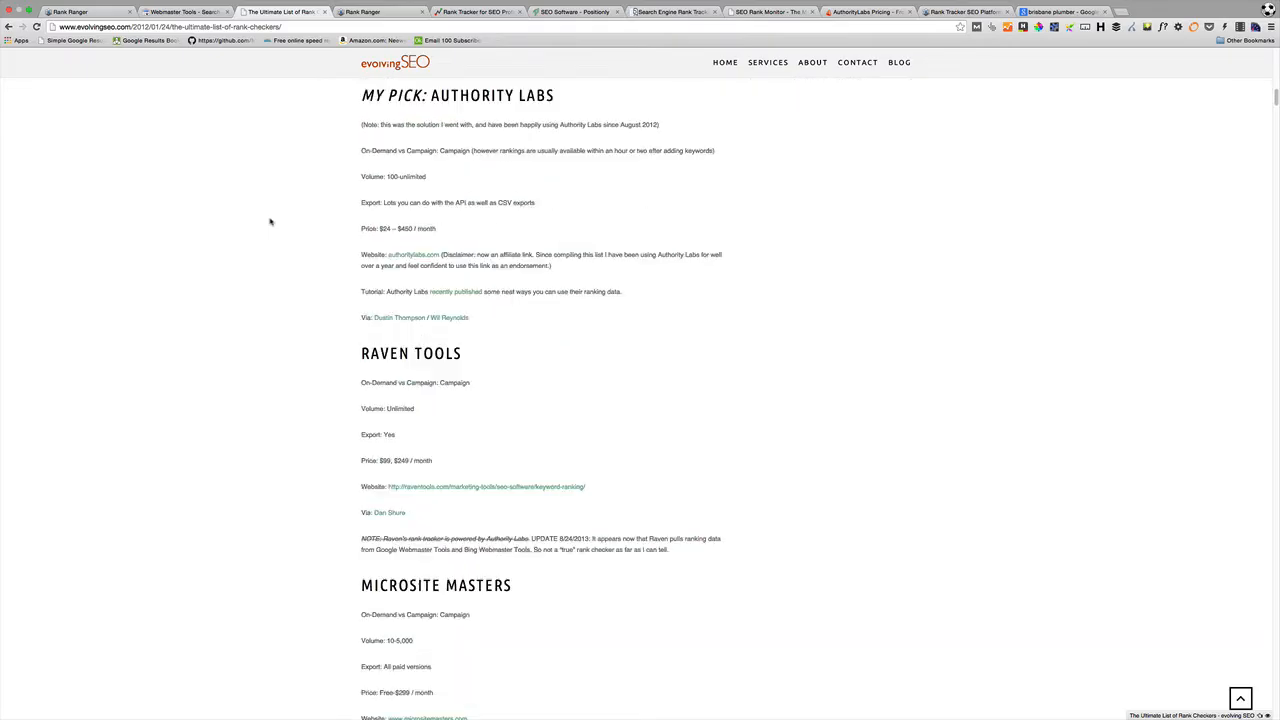
scroll("down", 3)
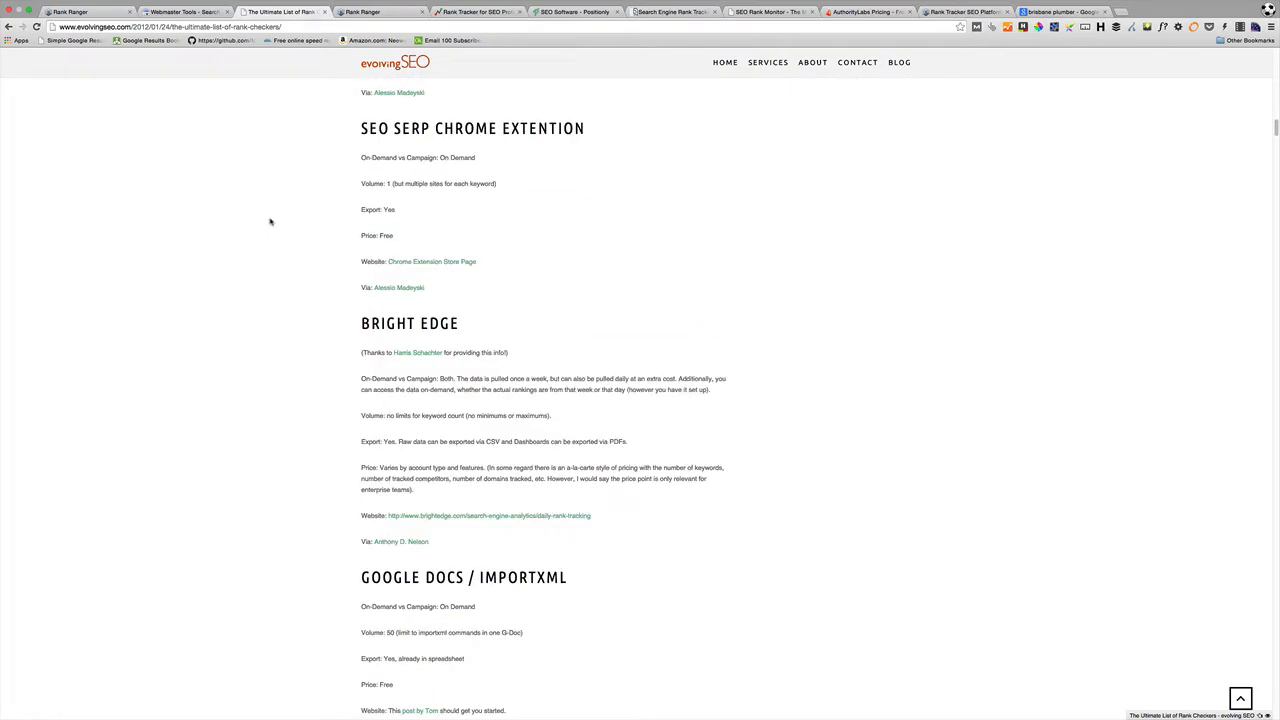
scroll("down", 3)
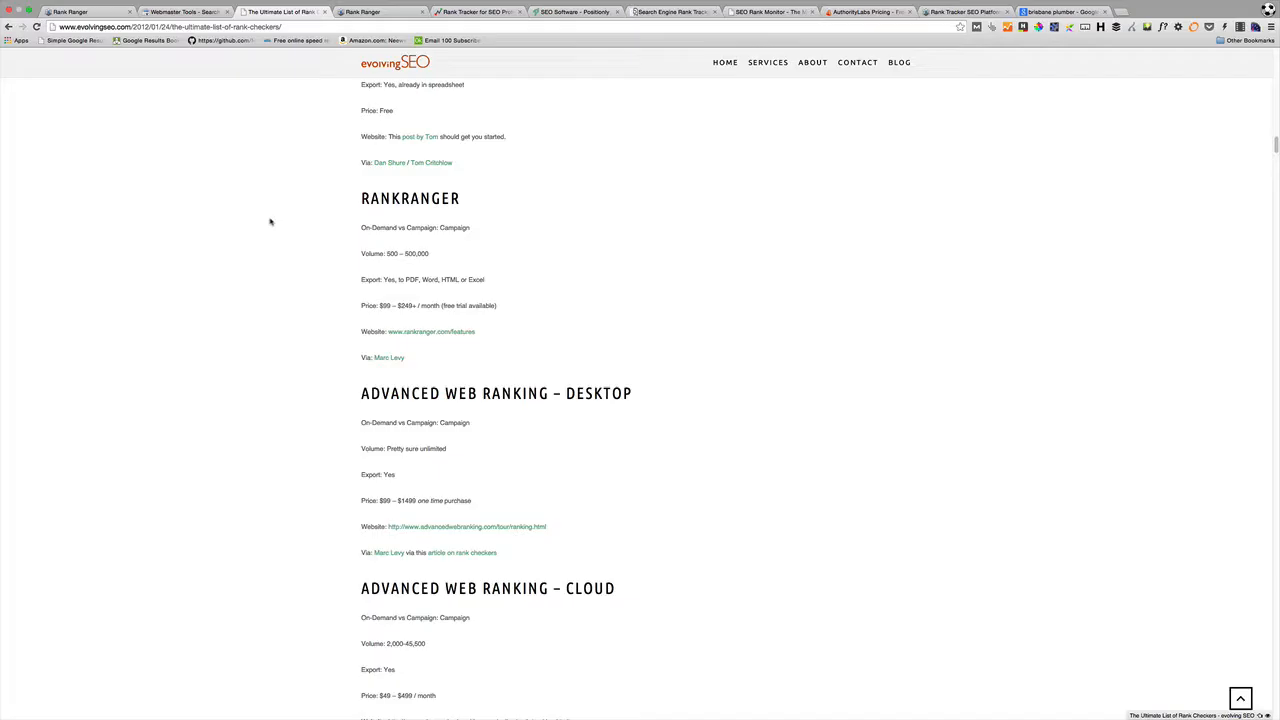
scroll("down", 3)
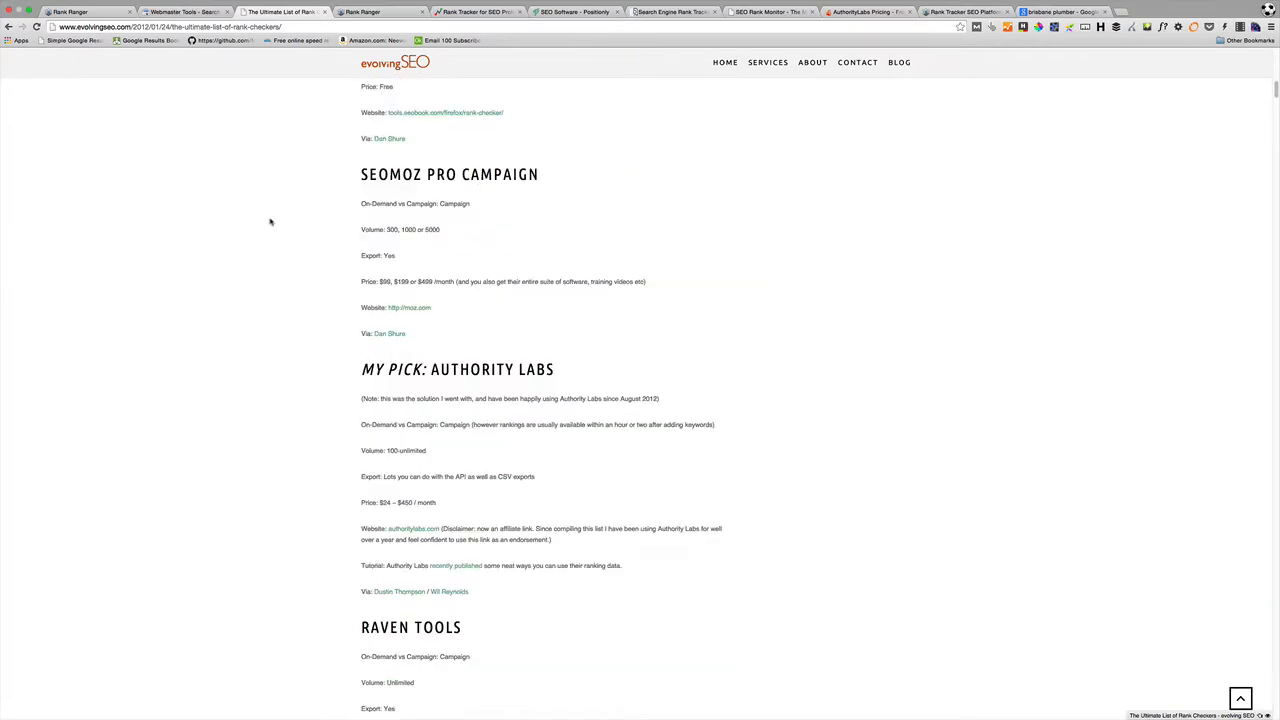
scroll("up", 3)
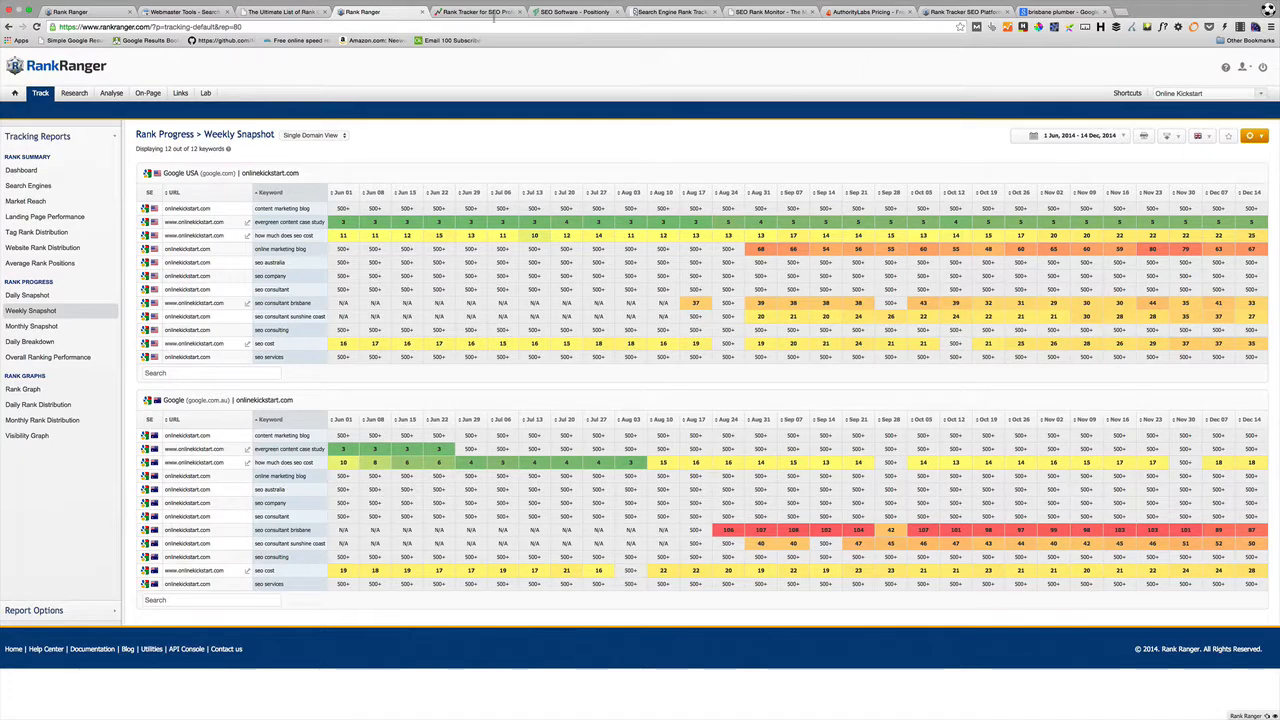
Visit the RankTrackr, Positionly, SerpBook, SEO Rank Monitor and AuthorityLabs pricing sites in turn.
left_click(478, 12)
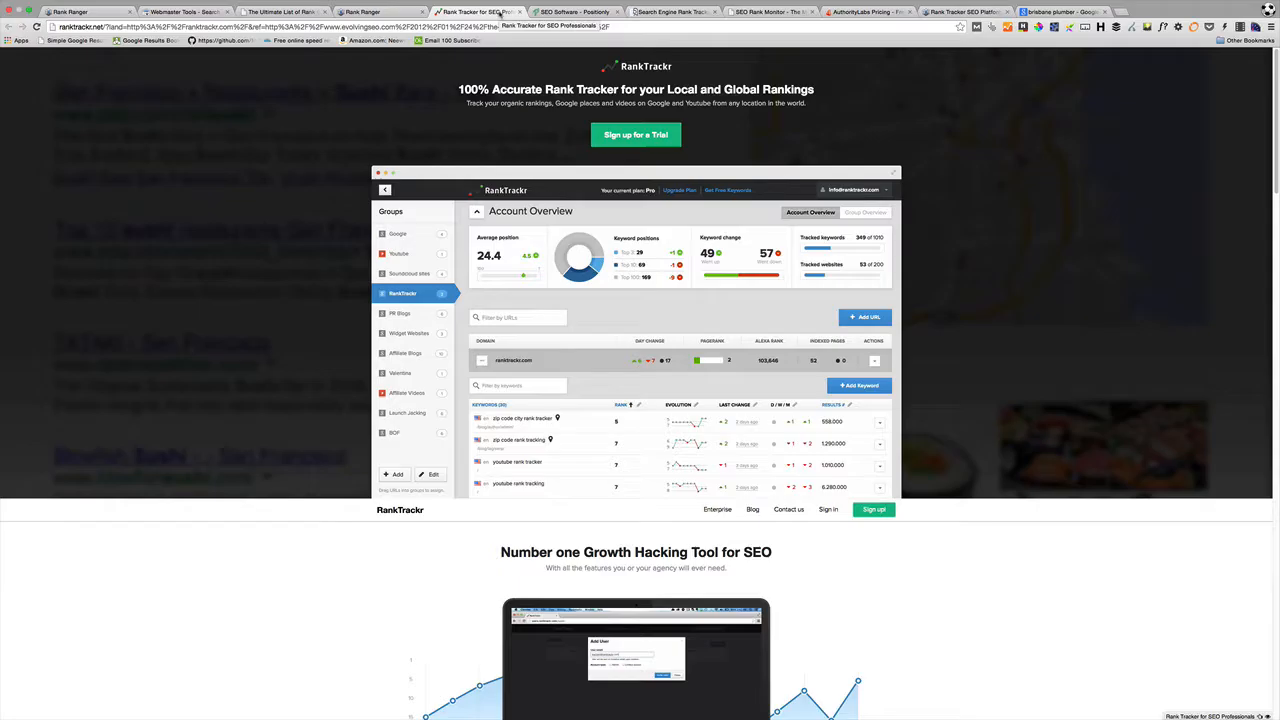
left_click(576, 12)
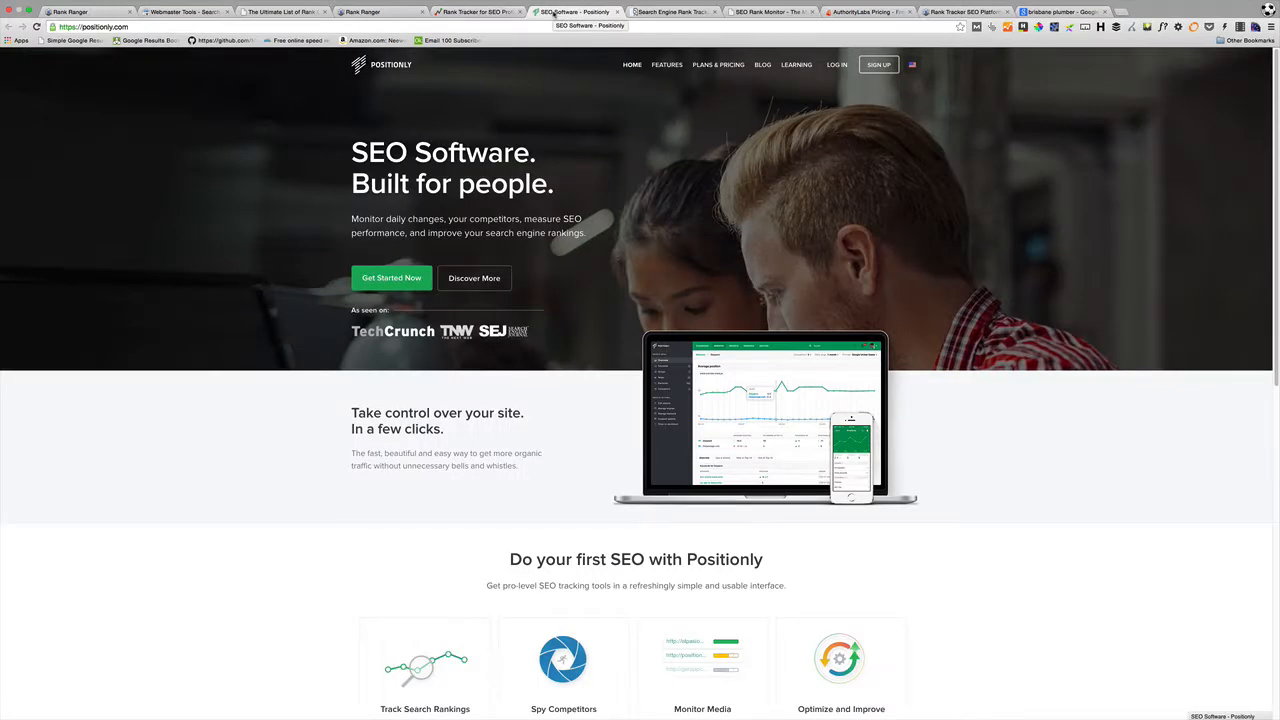
left_click(676, 12)
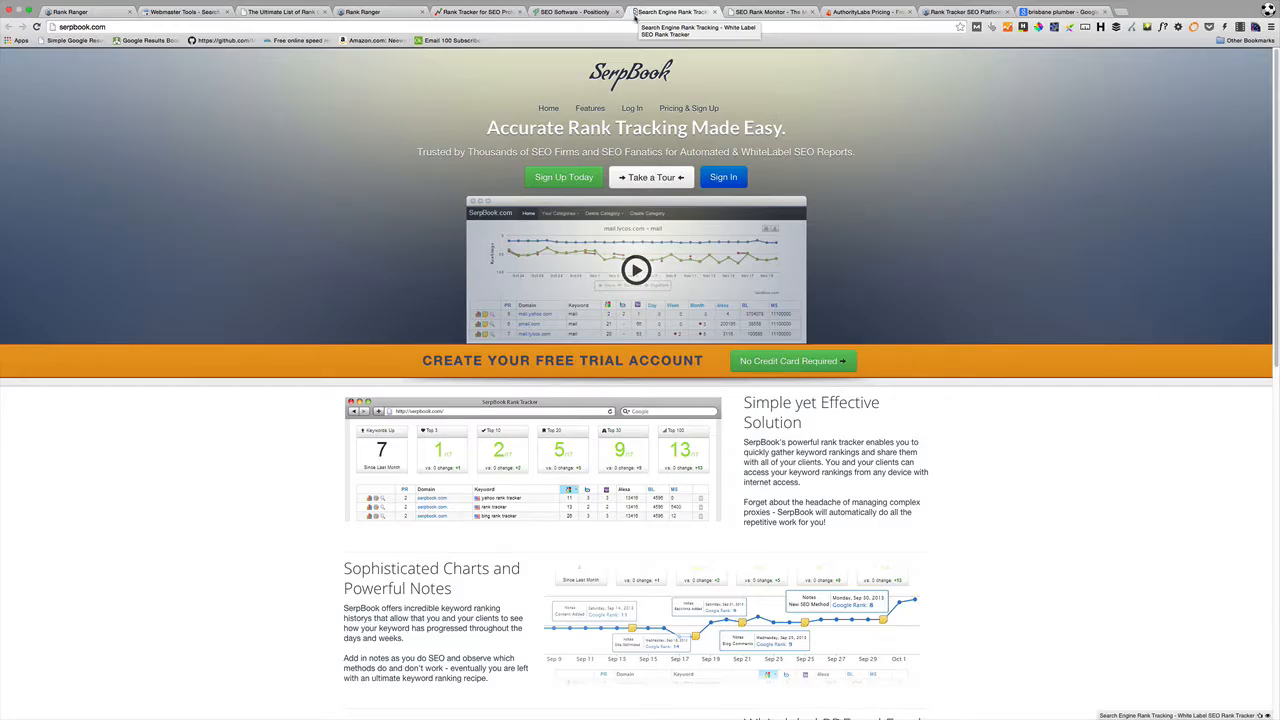
left_click(770, 12)
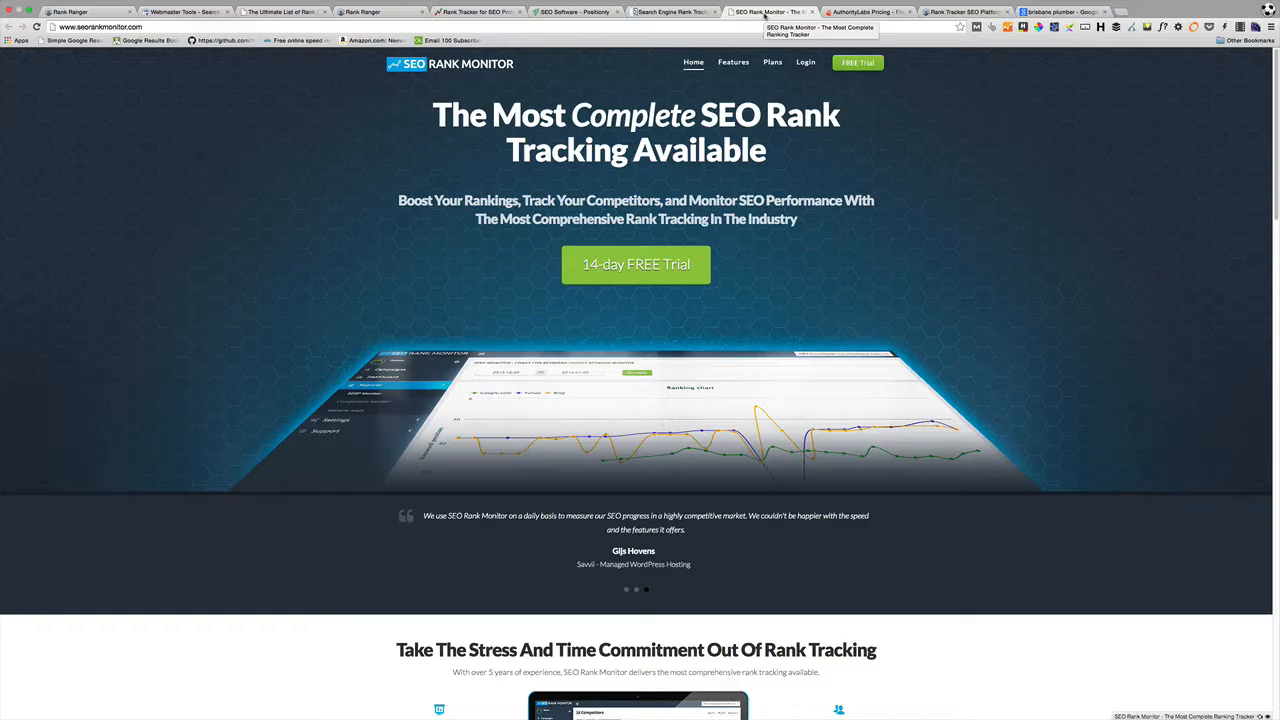
left_click(866, 12)
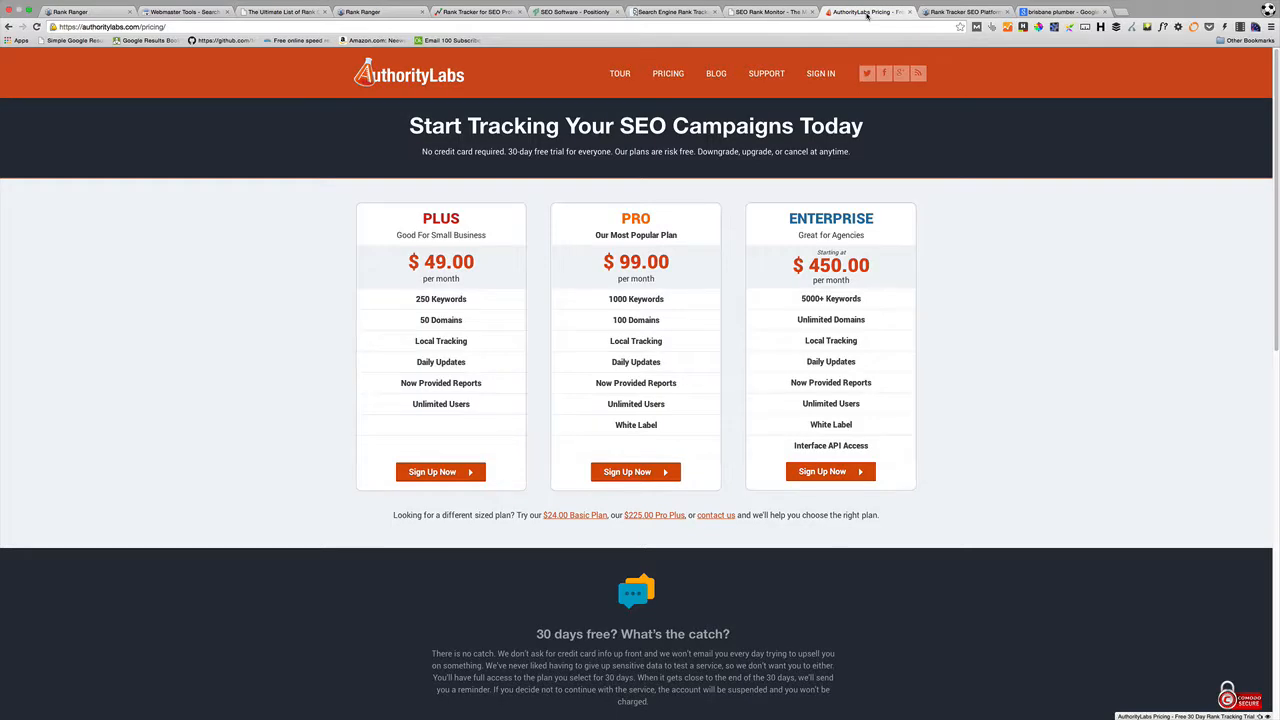